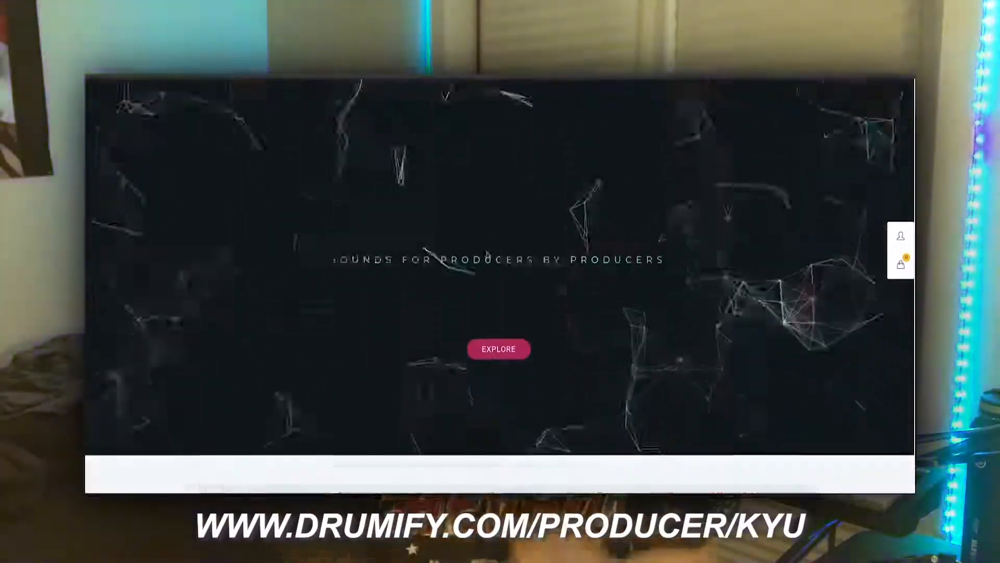
Step: Navigate to the producer's BeatStars Sound Kits page and browse the listing
left_click(498, 349)
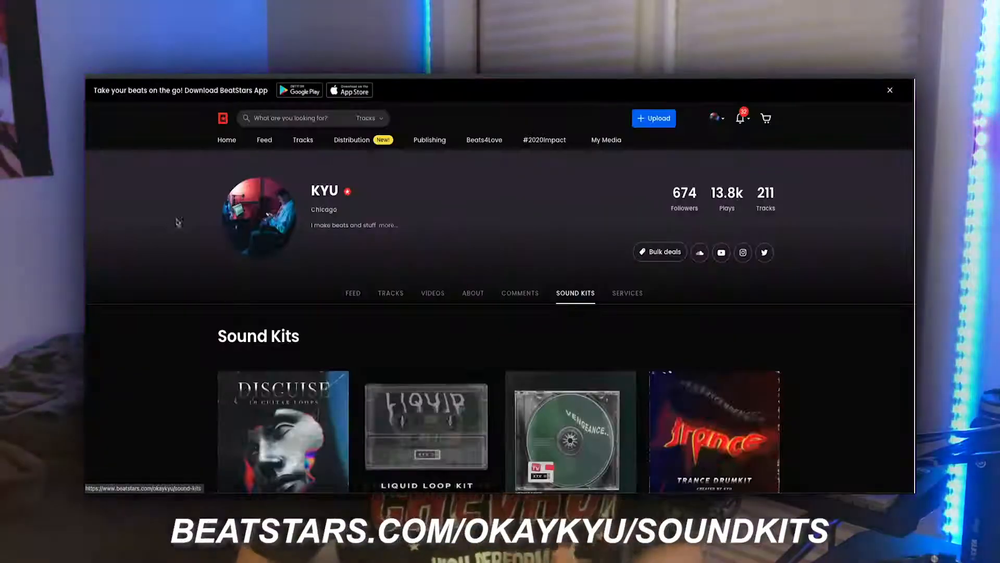
scroll("down", 3)
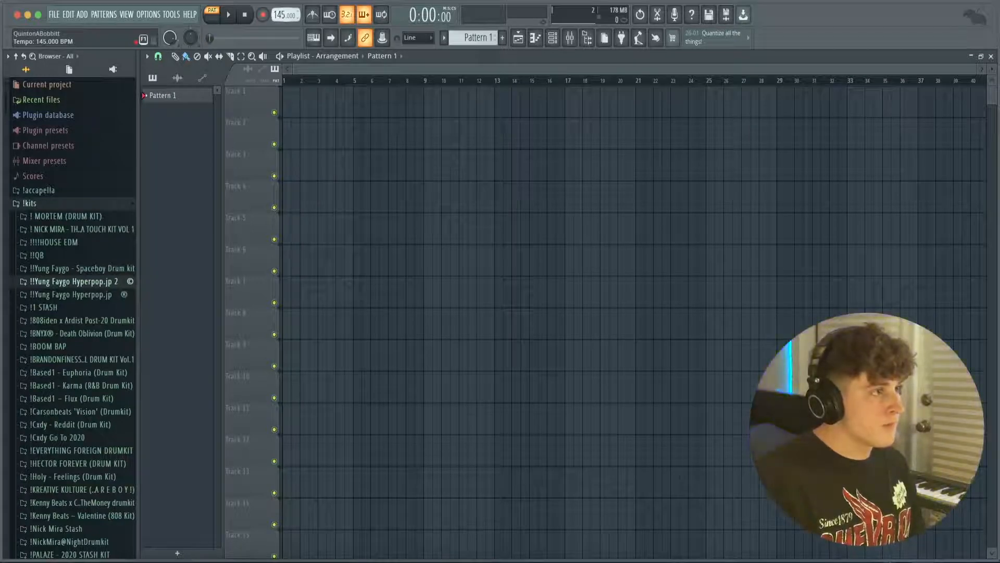
Step: Add Omnisphere to the channel rack with the LA Custom C7 Grand Piano from Keyscape
right_click(283, 169)
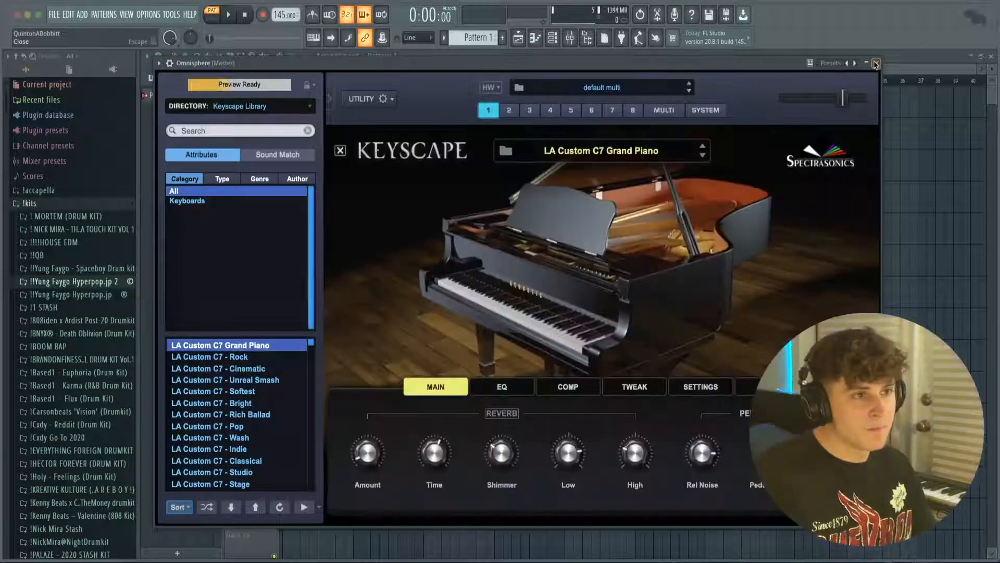
Step: Switch to the Omnisphere piano roll and enable scale highlighting from the Helpers menu
left_click(874, 62)
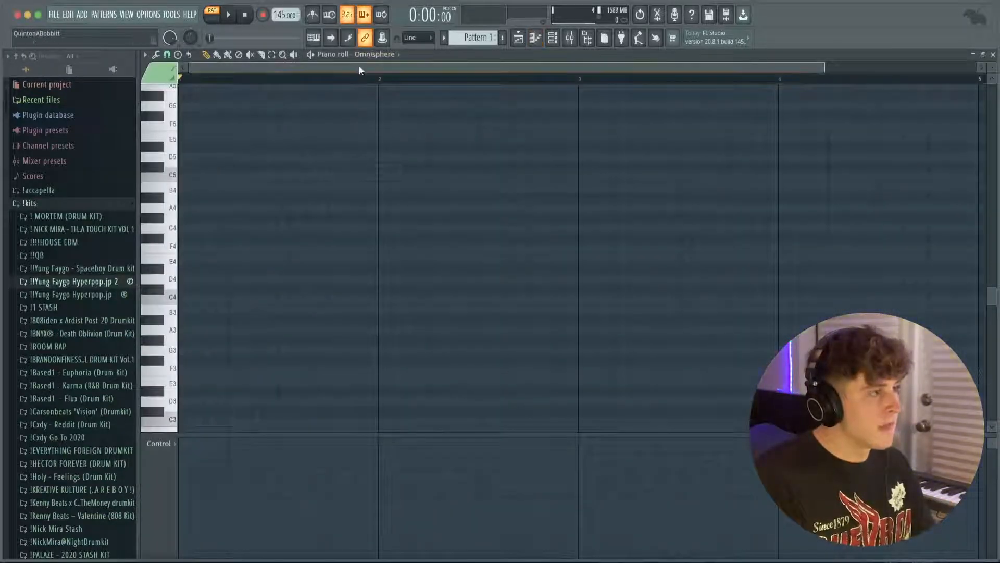
left_click(146, 54)
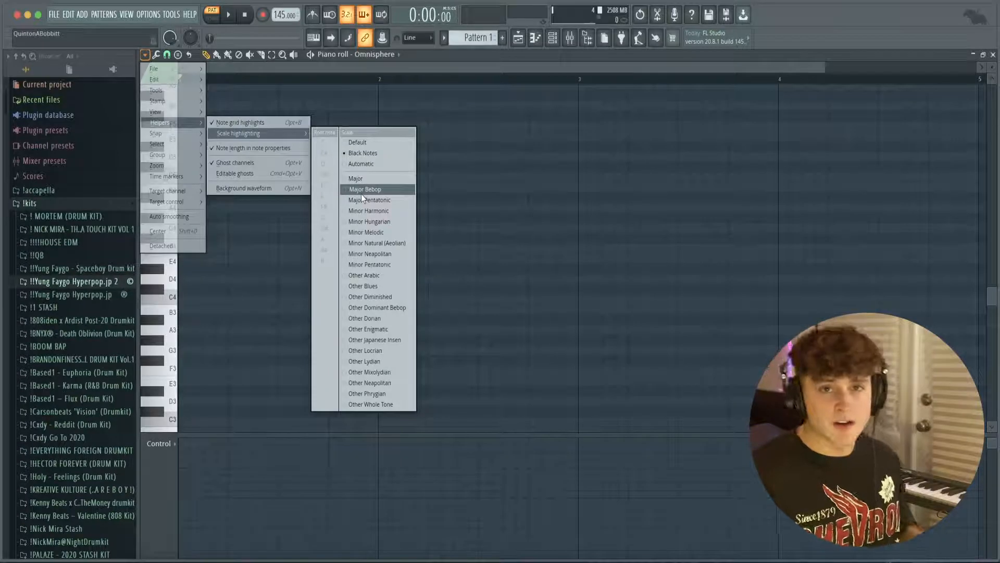
mouse_move(369, 211)
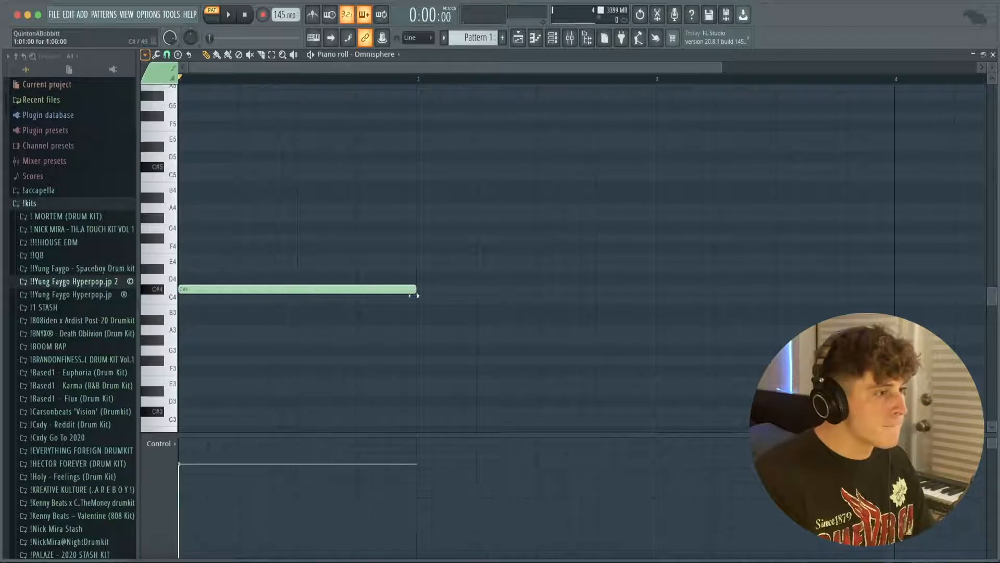
Step: Draw two three-note chords, one per bar, in bars 1 and 2
left_click(83, 228)
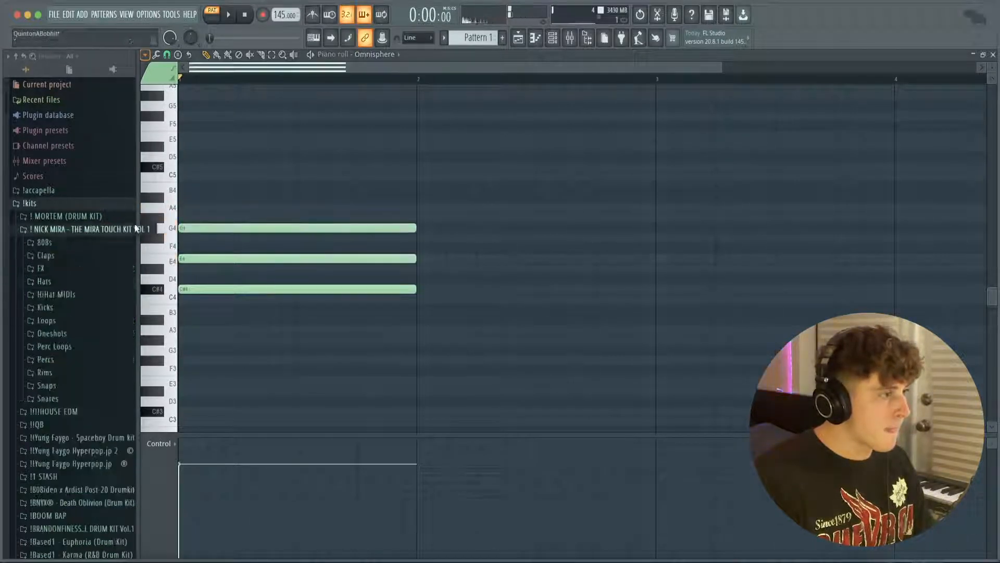
left_click(228, 14)
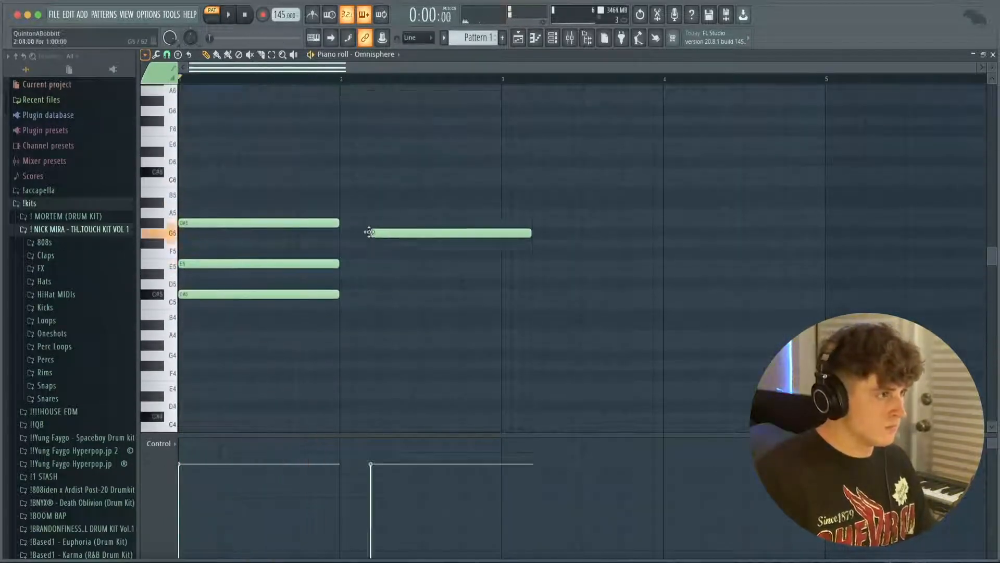
left_click_drag(447, 232, 428, 304)
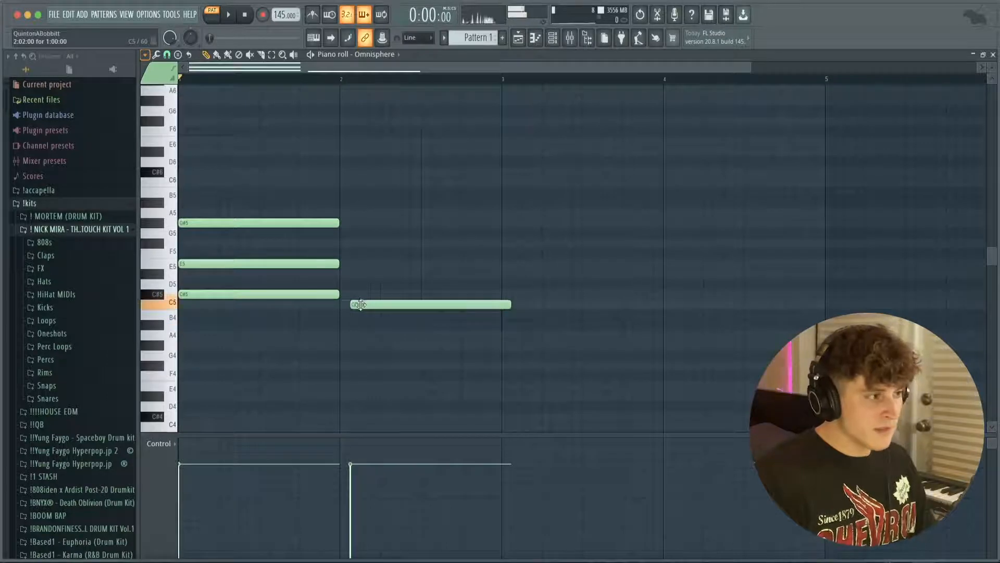
left_click_drag(429, 304, 421, 304)
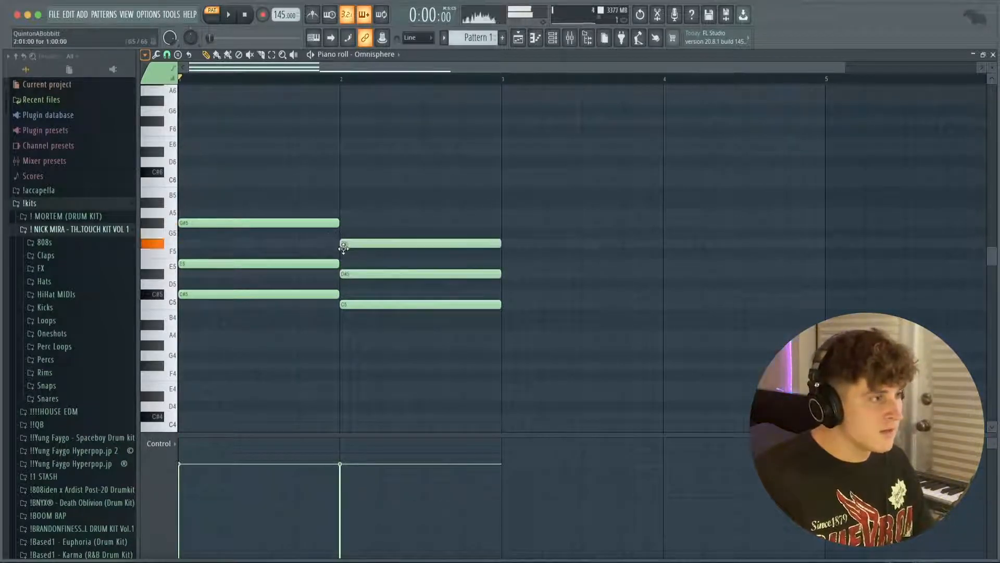
Step: Copy the two chords into bars 3 and 4 to fill four bars
left_click(228, 14)
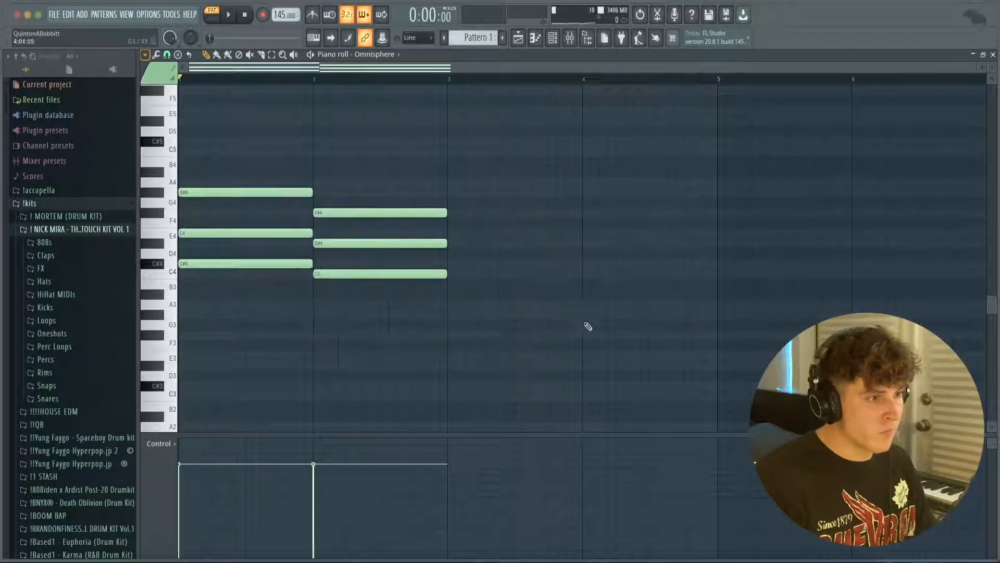
left_click(228, 13)
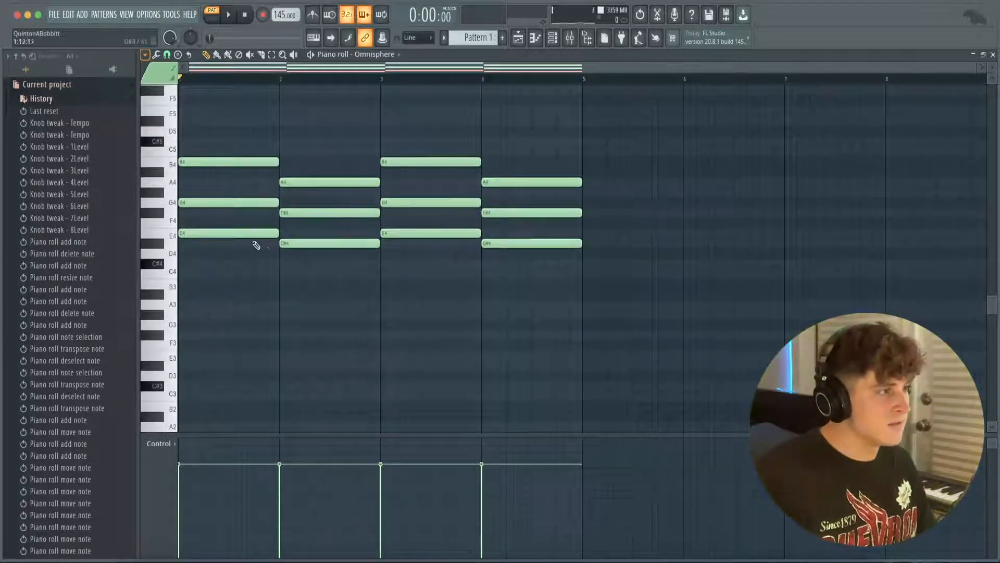
Step: Audition the chord loop, select all notes and transpose them up one semitone
left_click(229, 14)
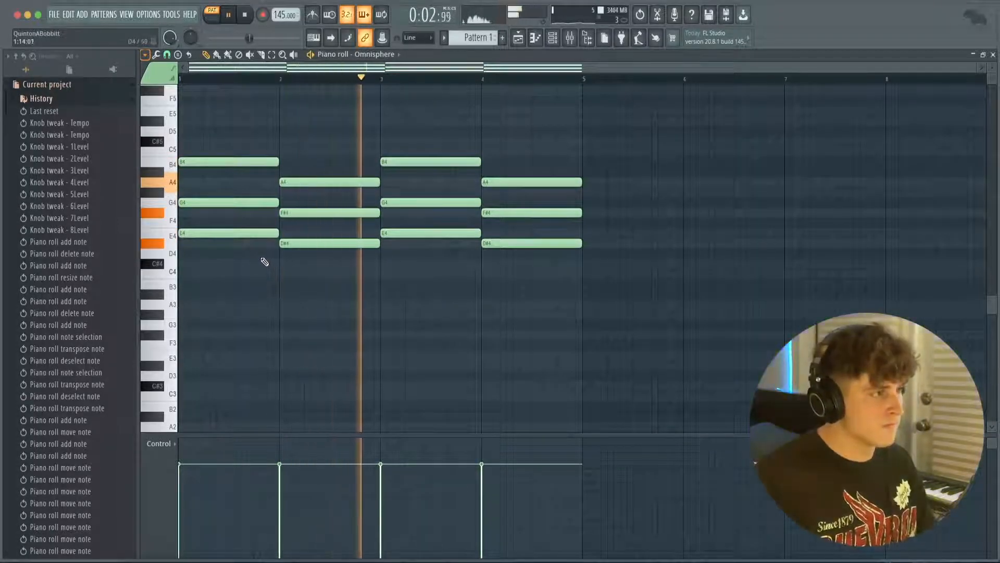
left_click(229, 14)
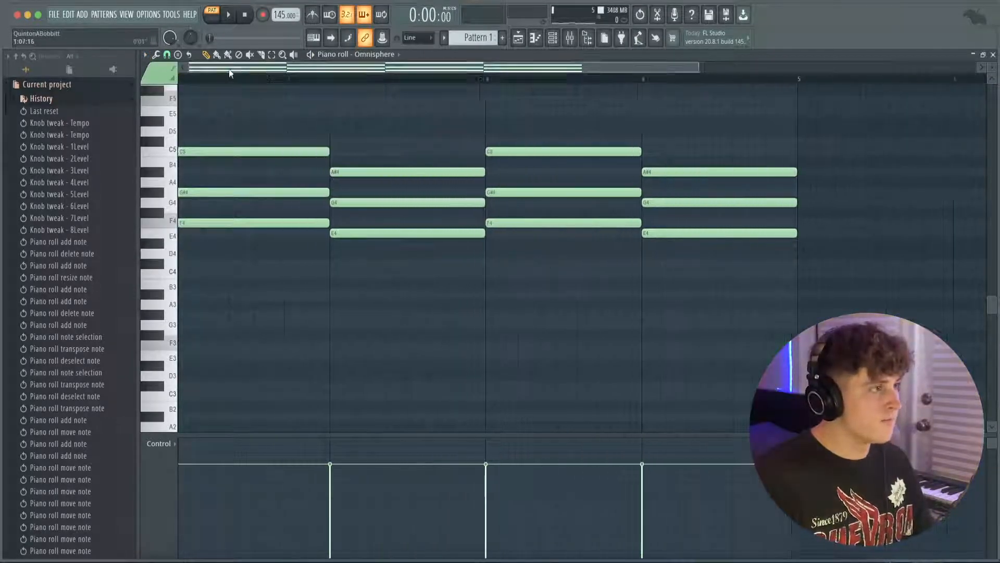
left_click(146, 55)
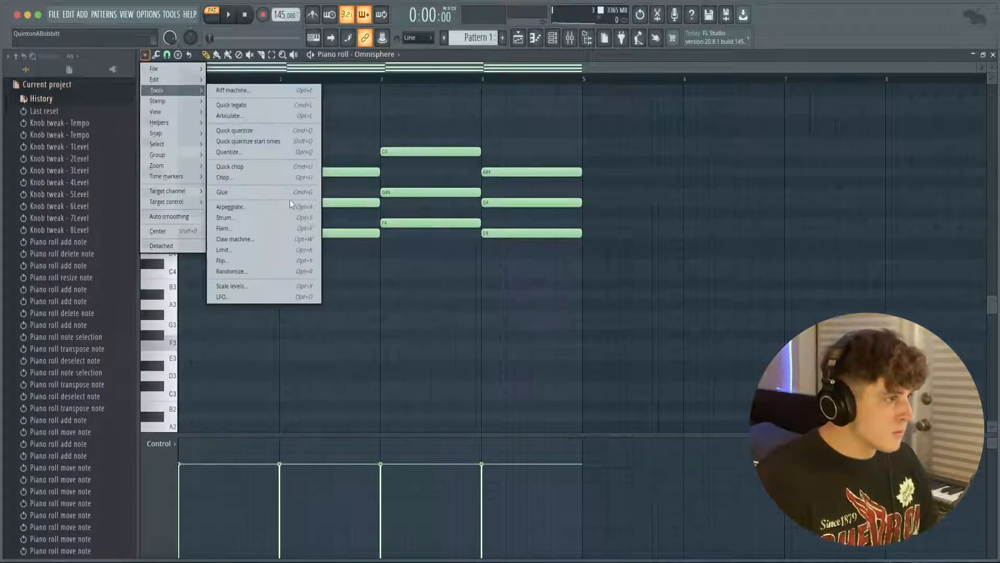
mouse_move(234, 239)
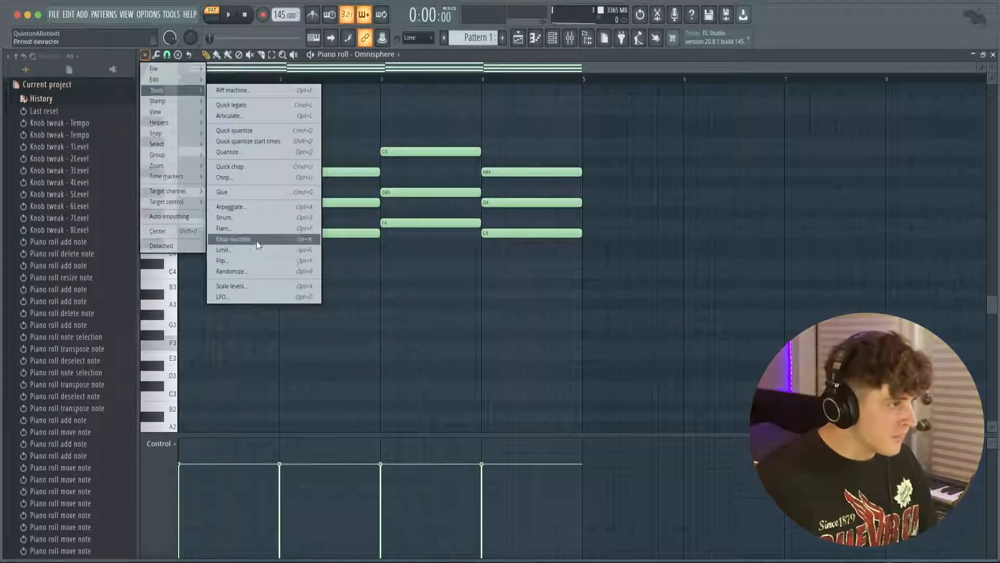
Step: Flip the chord progression horizontally via Tools > Flip so the chords play in reverse order
left_click(223, 261)
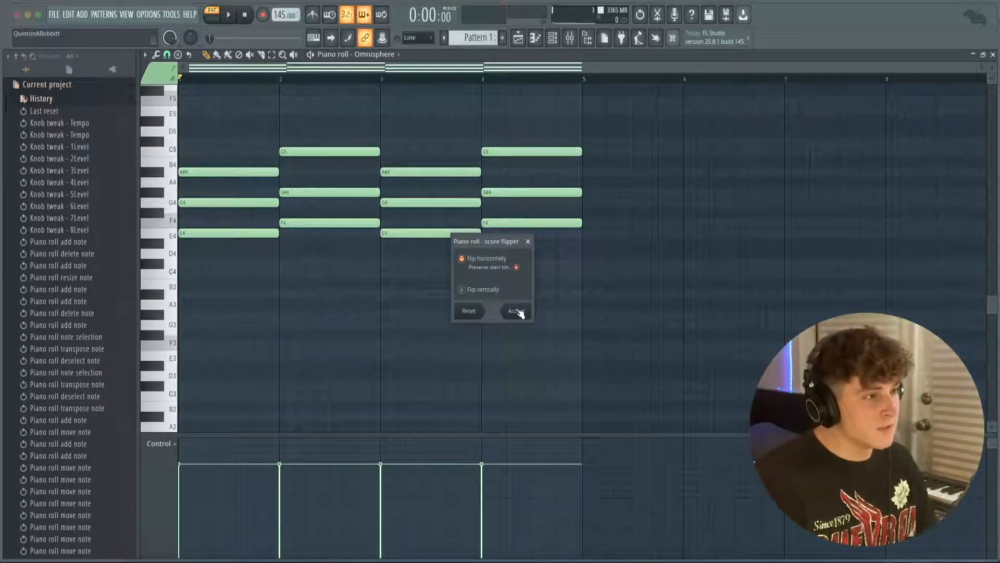
left_click(516, 311)
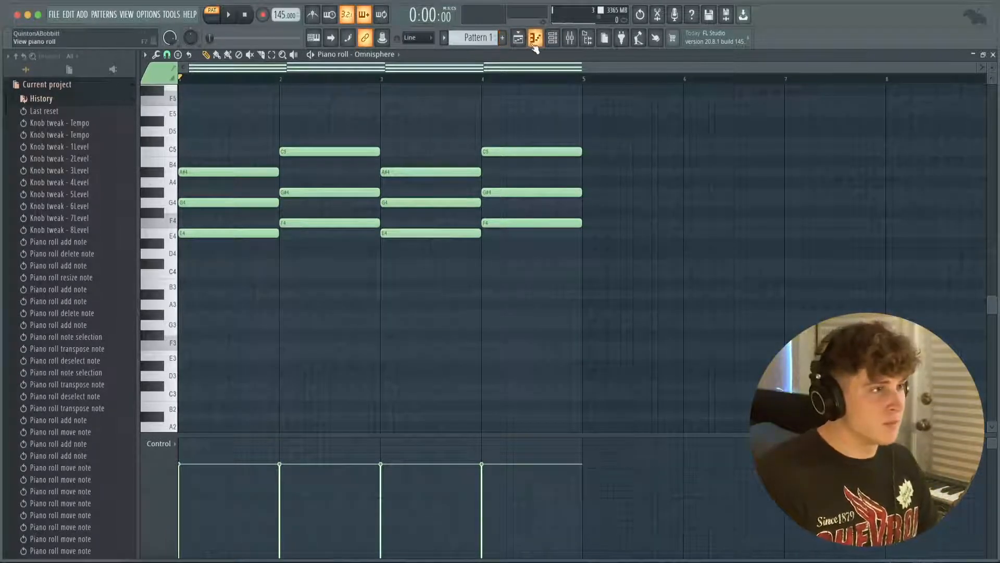
left_click(518, 38)
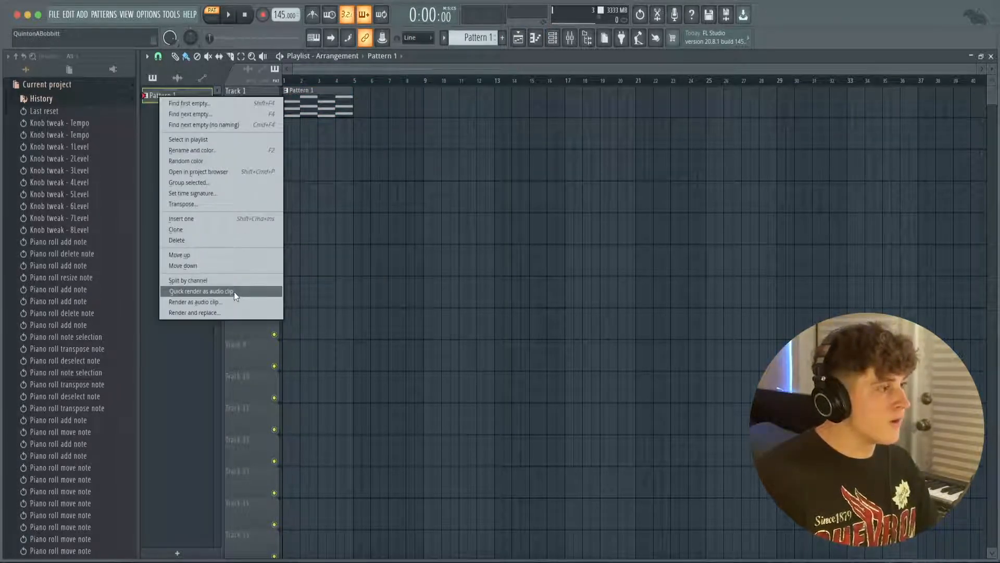
Step: Quick-render Pattern 1 as an audio clip and repeat it across eight bars on Track 1
left_click(201, 290)
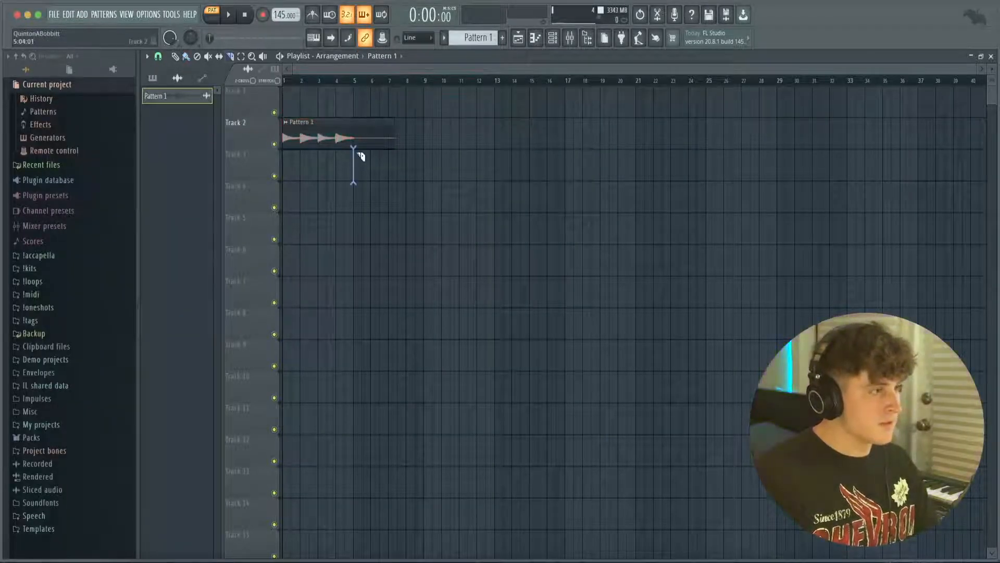
double_click(338, 137)
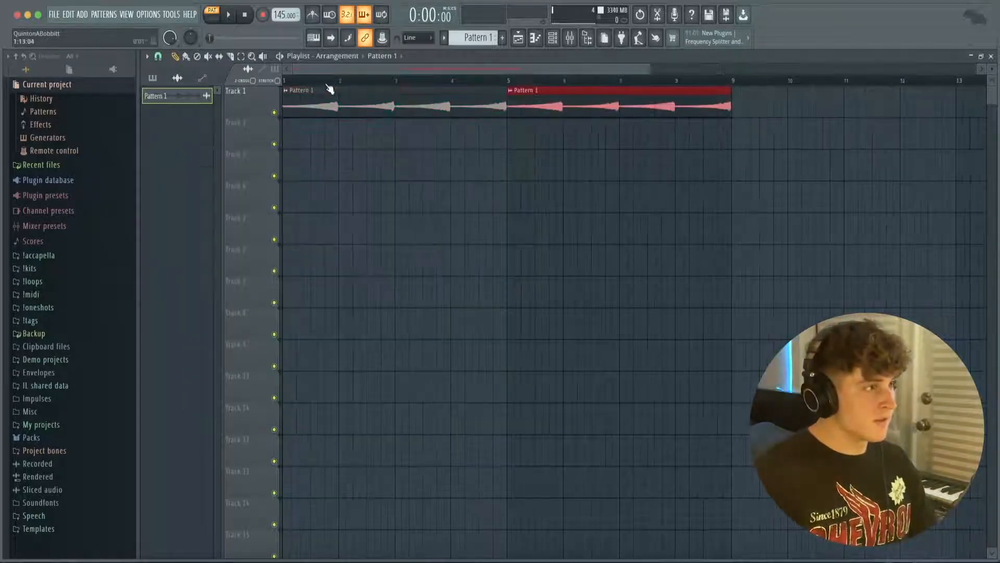
left_click(228, 13)
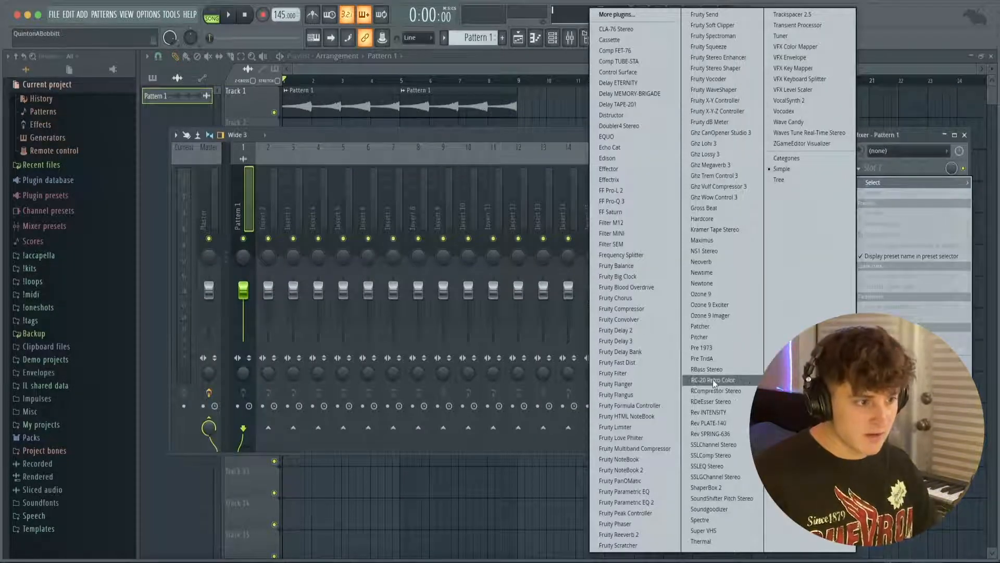
Step: Add RC-20 Retro Color on the loop and set its Noise amount to about 14%
left_click(712, 379)
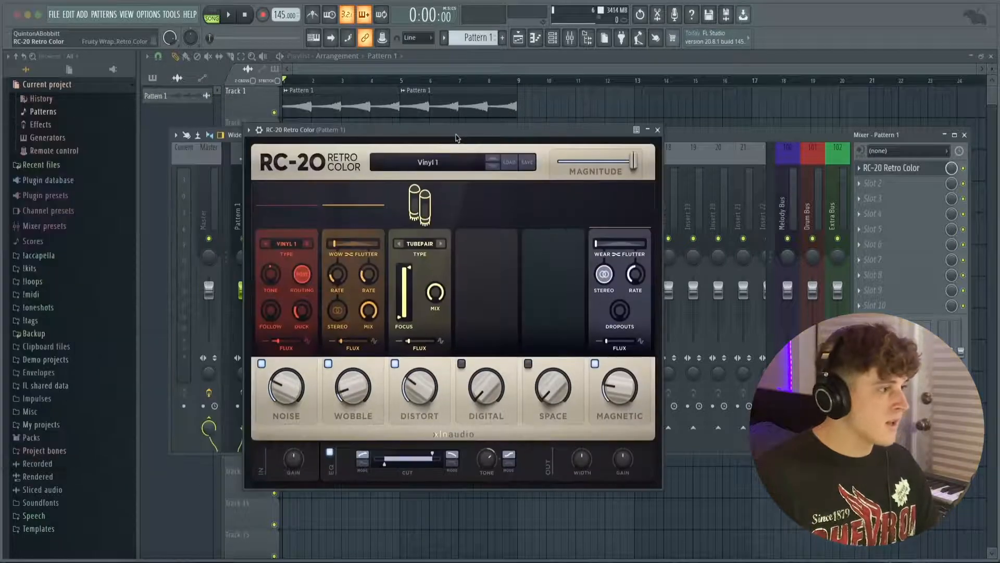
left_click_drag(353, 386, 353, 376)
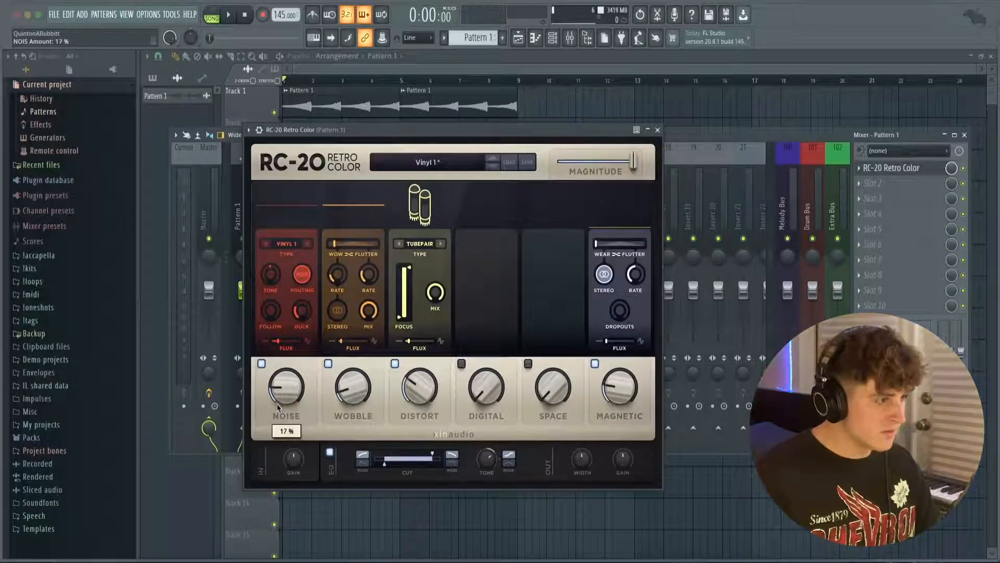
left_click_drag(382, 458, 418, 459)
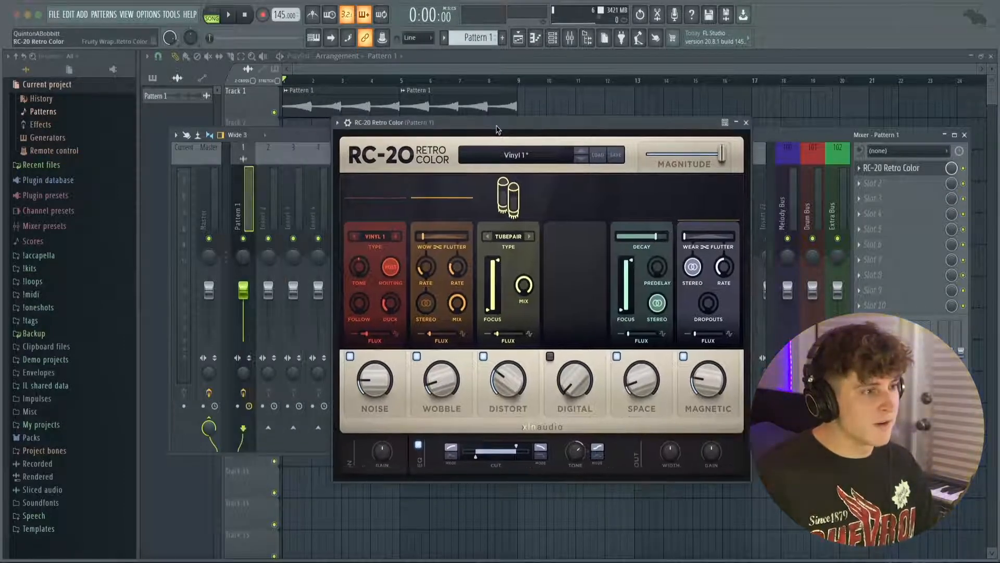
left_click_drag(374, 380, 374, 364)
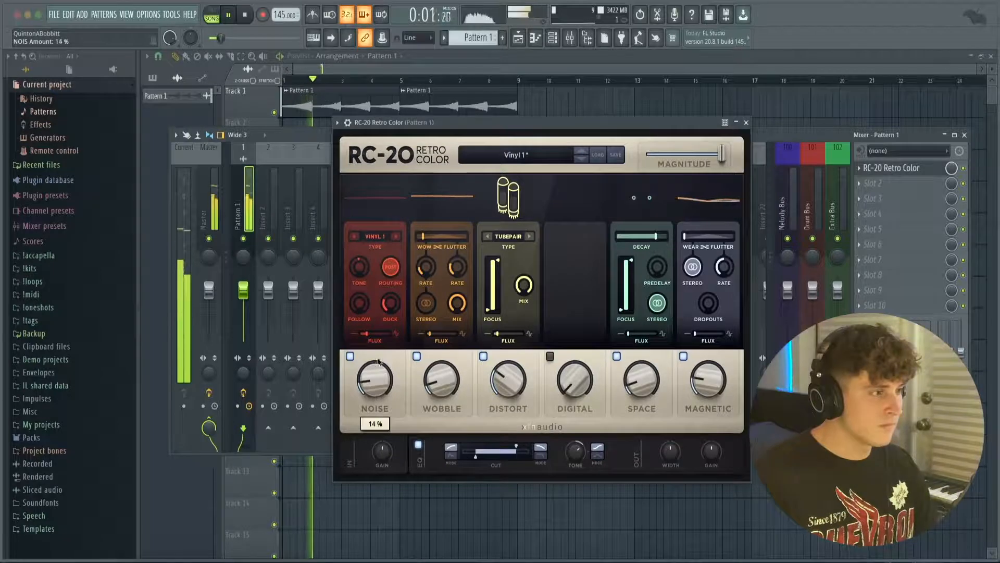
left_click_drag(374, 382, 374, 389)
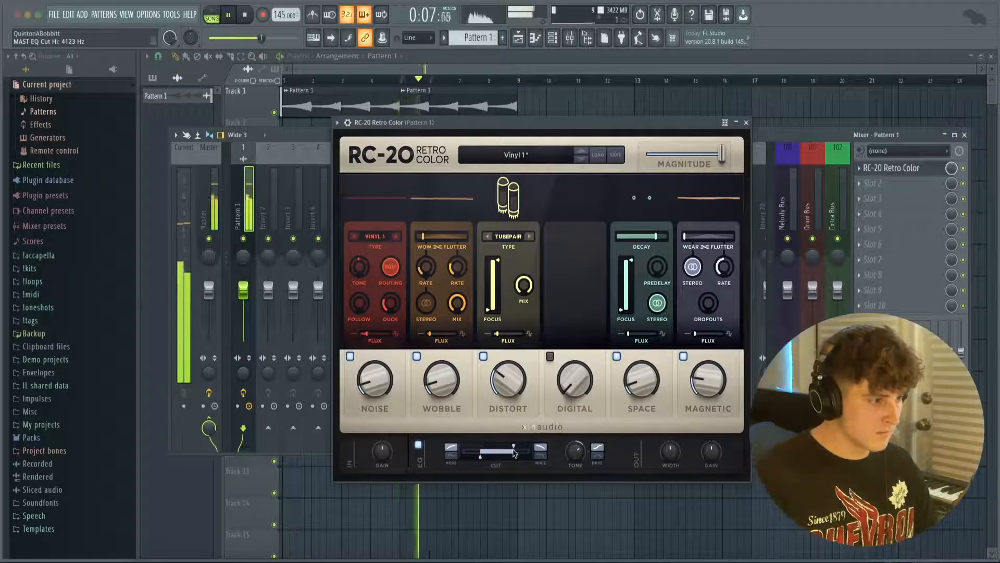
Step: Lower the RC-20 EQ high cut on the loop and adjust the Wobble amount
left_click_drag(441, 382, 441, 379)
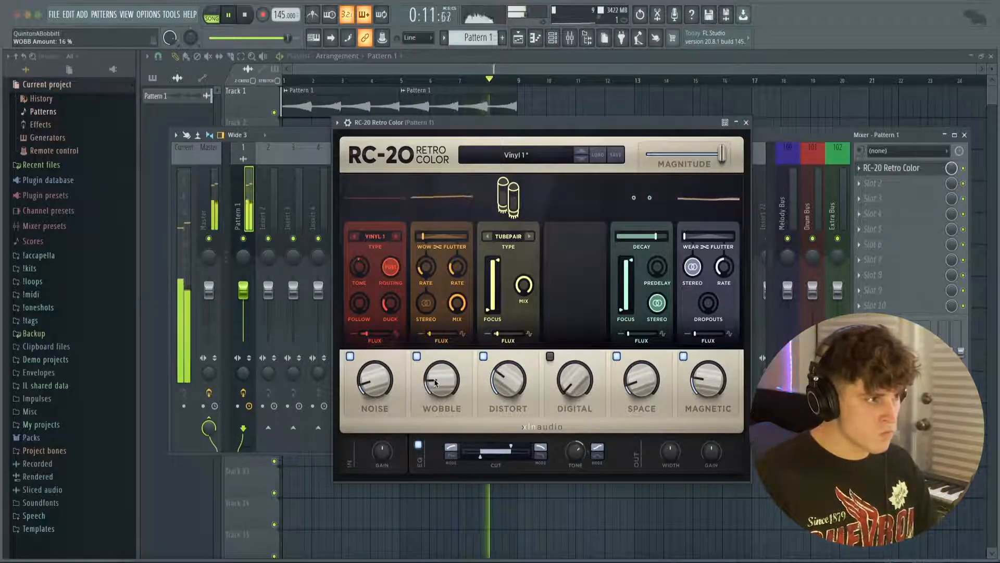
left_click(743, 122)
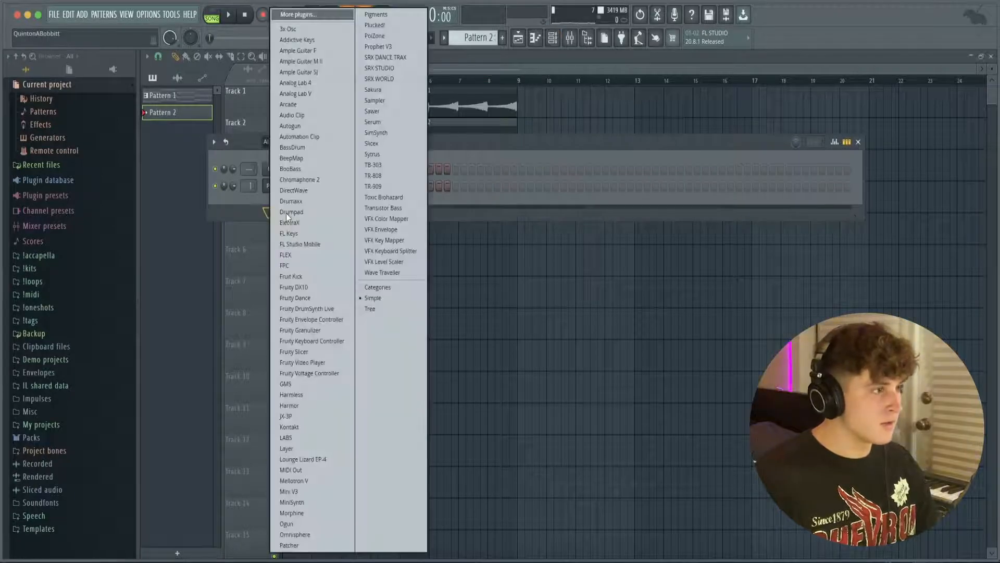
Step: Add FL Keys as a new channel for Pattern 2 and dismiss its window
left_click(288, 232)
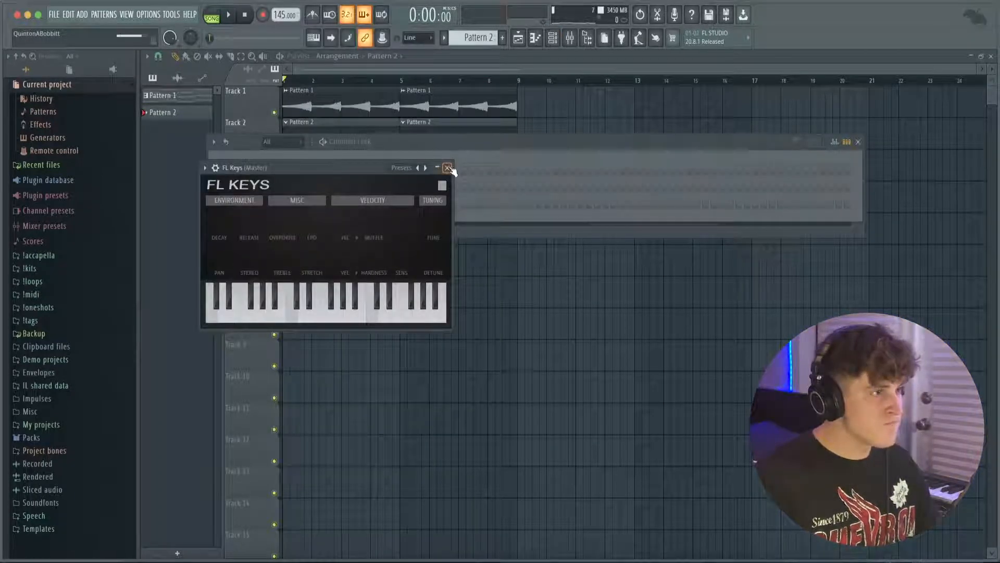
left_click(447, 167)
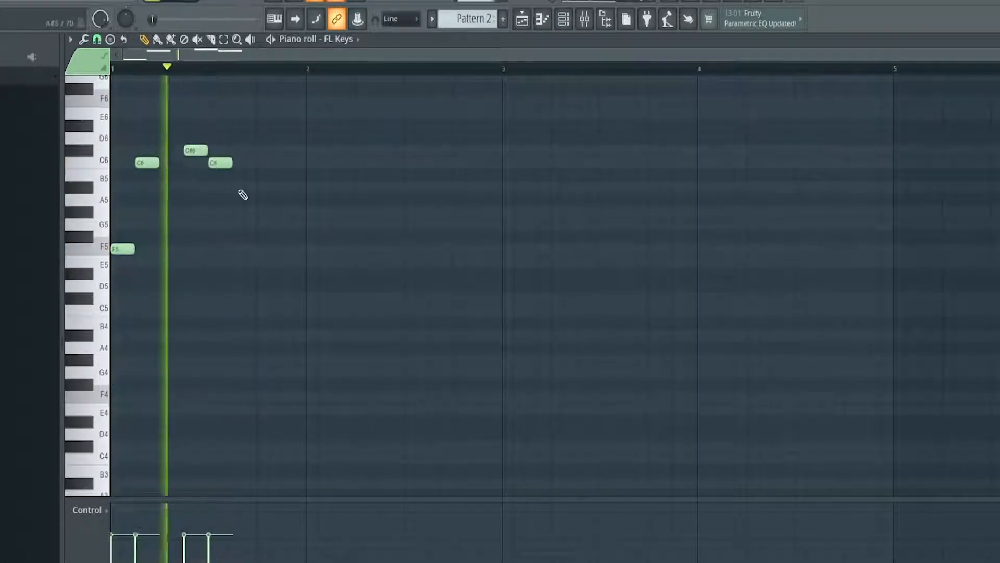
Step: Draw a two-bar FL Keys melody with G#5 and F5 notes in Pattern 2
left_click(244, 212)
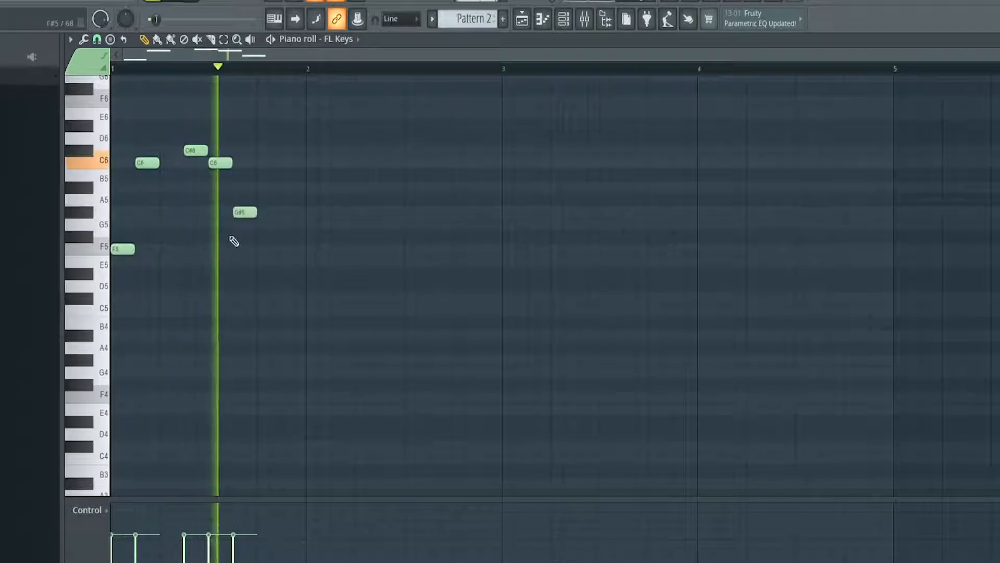
left_click(268, 225)
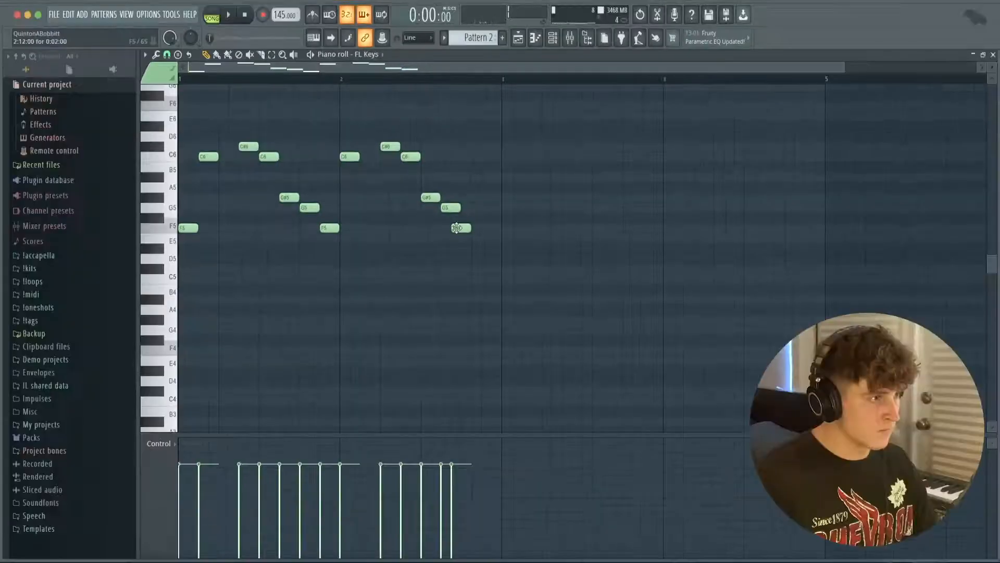
left_click(228, 13)
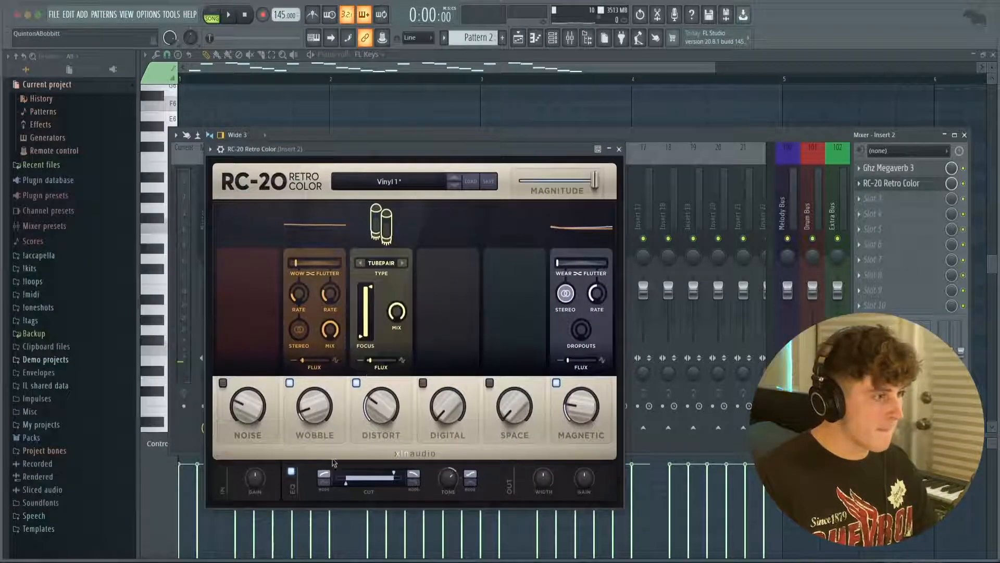
Step: In RC-20 on Insert 2, raise Wobble to 21% and lower EQ Cut to about 5760 Hz
left_click_drag(314, 411, 314, 399)
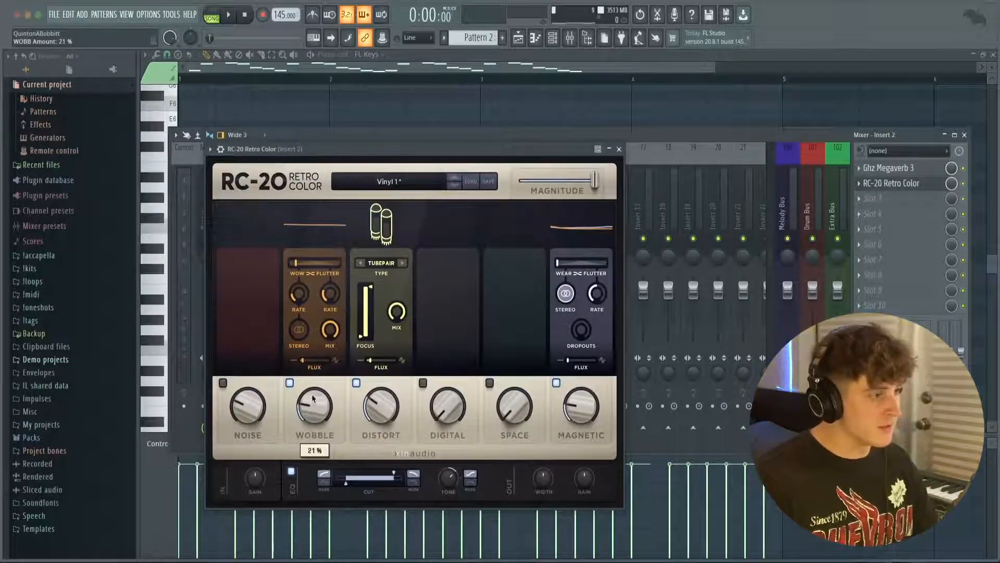
left_click_drag(345, 475, 389, 475)
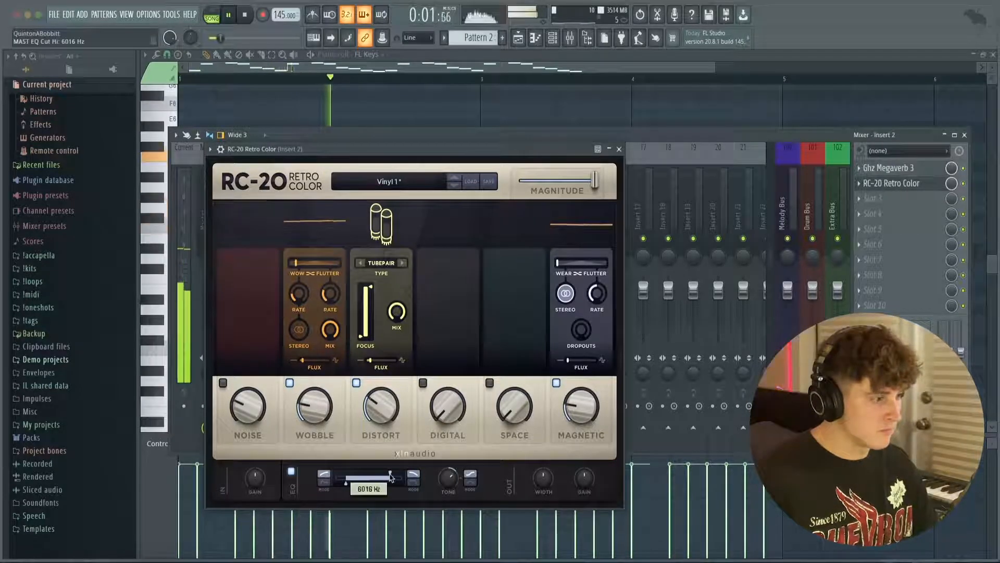
left_click_drag(382, 475, 367, 475)
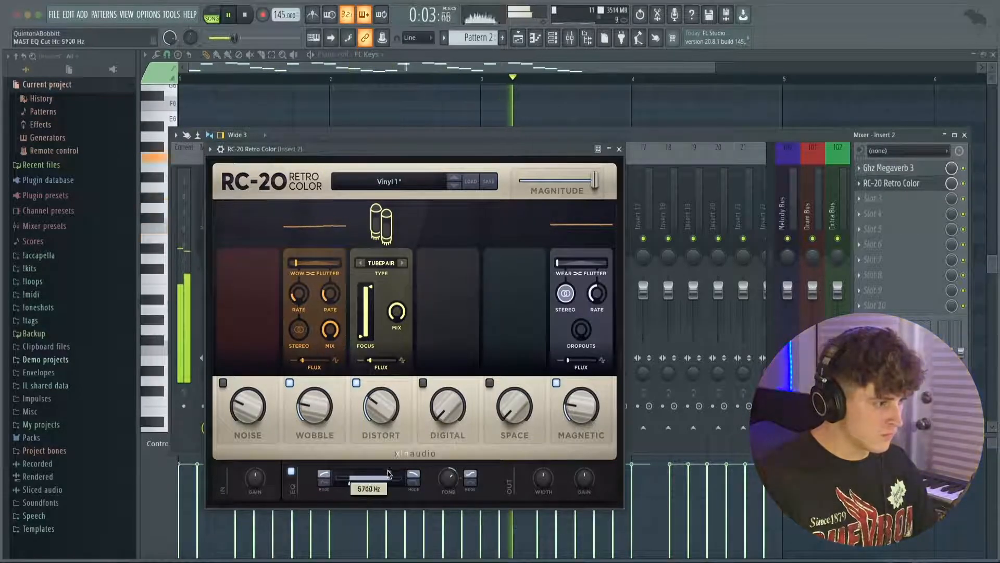
Step: Load Fruity Parametric EQ 2 after RC-20 on the keys insert with a high roll-off, then start slot 4
left_click(618, 149)
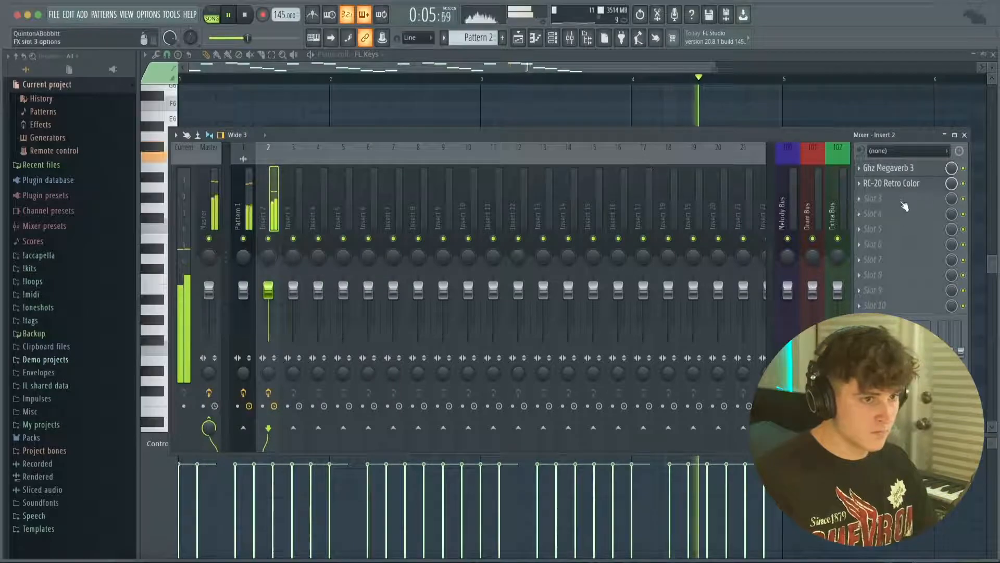
left_click(899, 198)
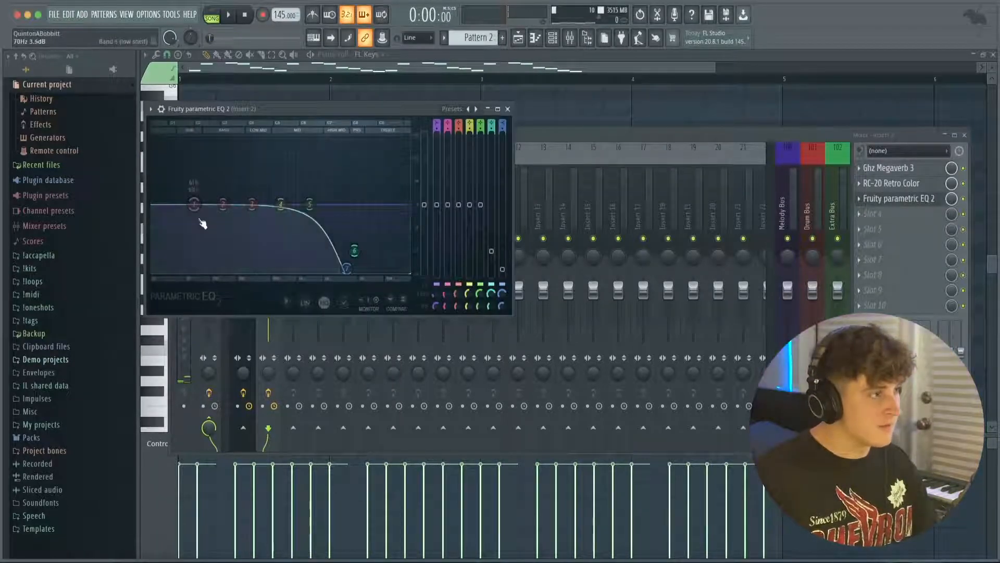
left_click(228, 14)
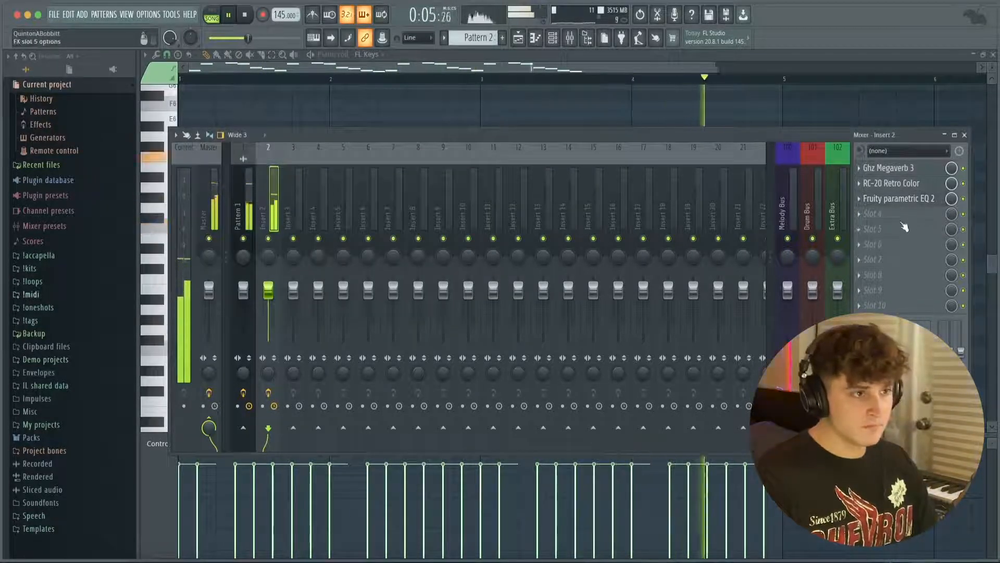
left_click(897, 214)
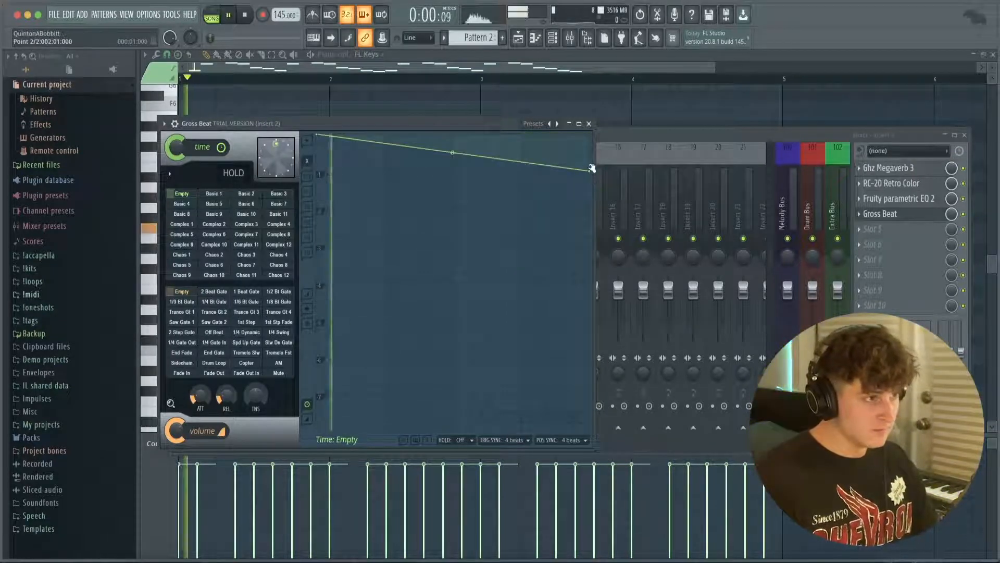
Step: Shape Gross Beat's time envelope into a downward slope on the keys insert and close it
left_click_drag(590, 168, 590, 209)
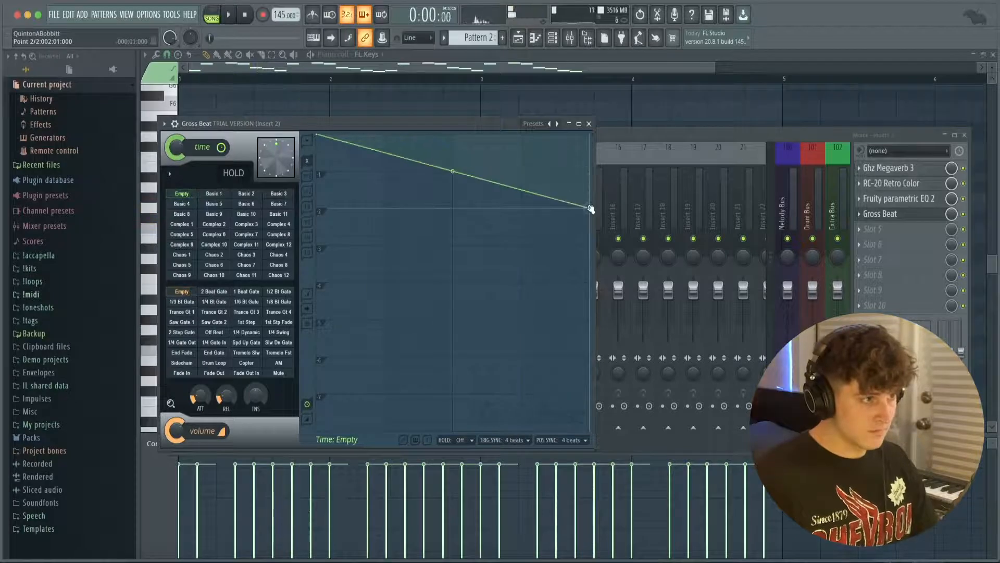
left_click(228, 13)
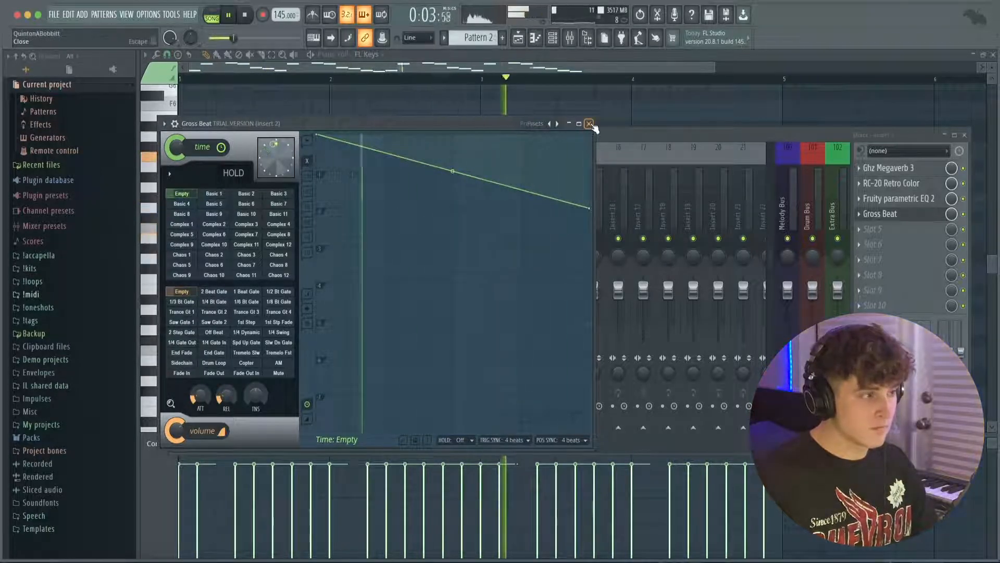
left_click(588, 123)
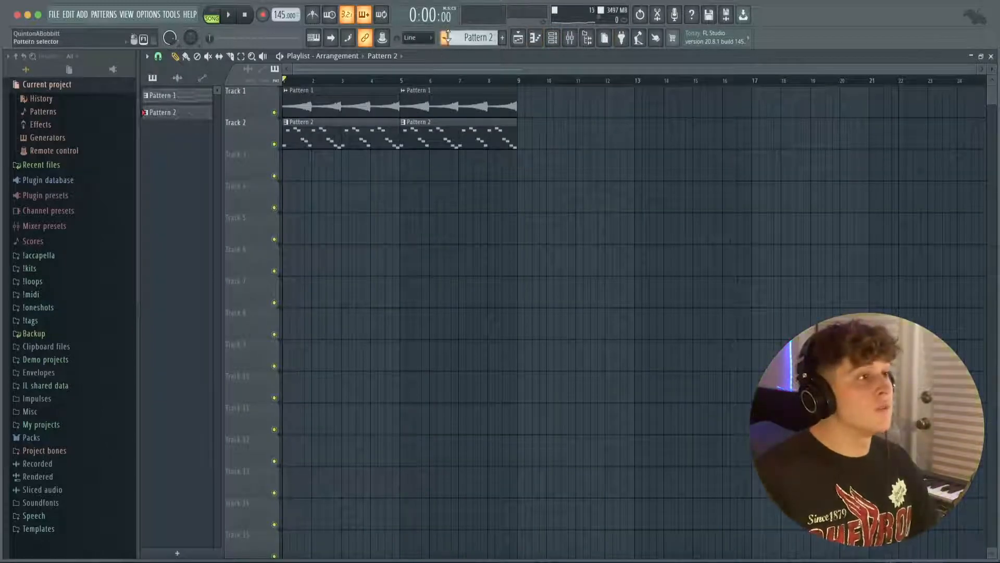
Step: Create Pattern 3 as the next empty pattern from the pattern selector
left_click(445, 38)
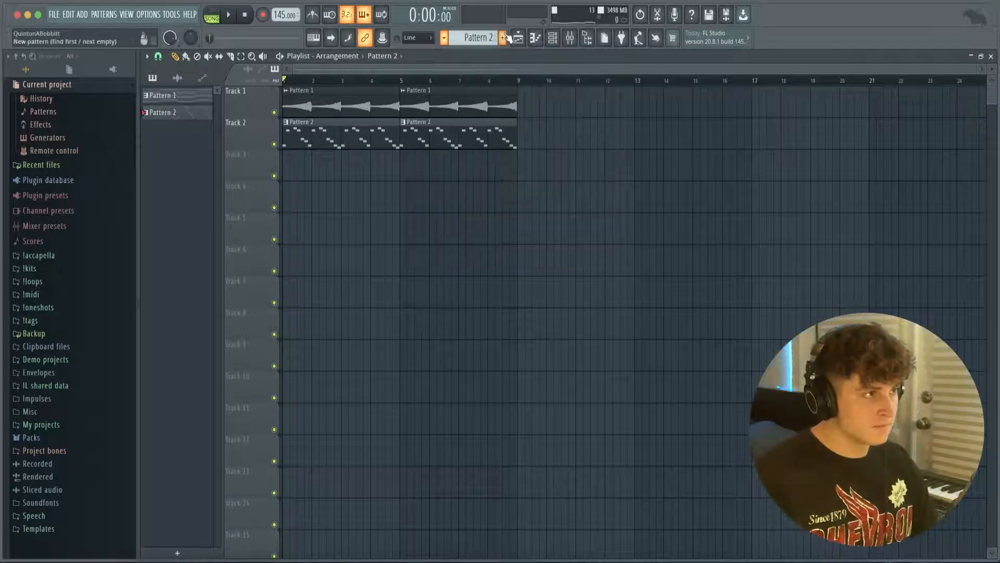
left_click(502, 37)
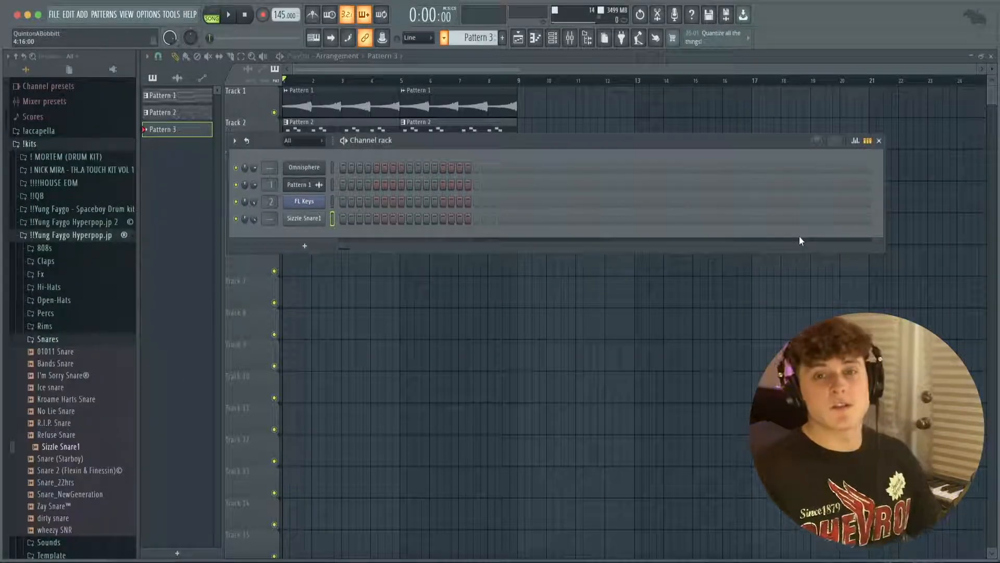
Step: Program Sizzle Snare1 hits in Pattern 3 and bring its notes into the Piano roll
left_click(228, 15)
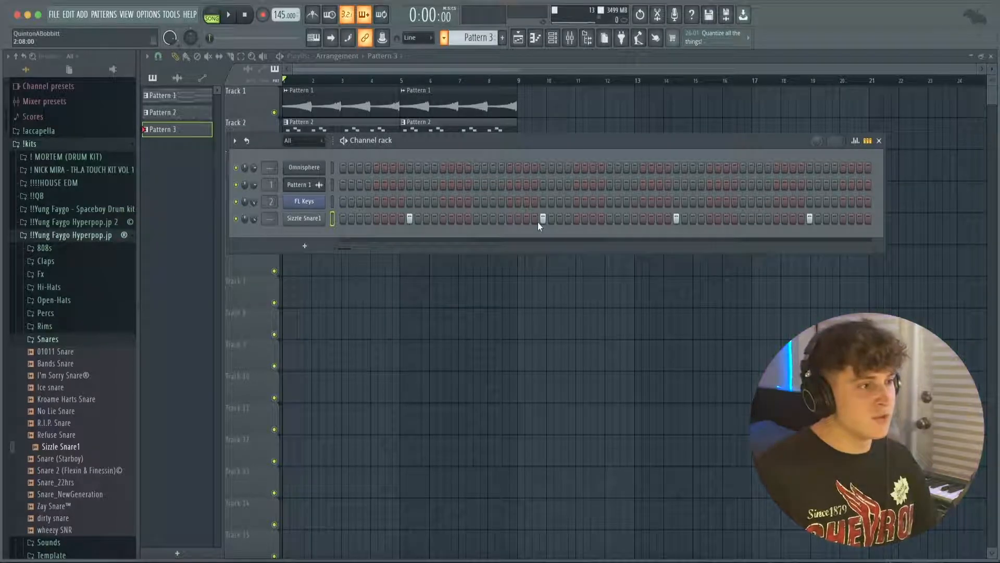
left_click(575, 218)
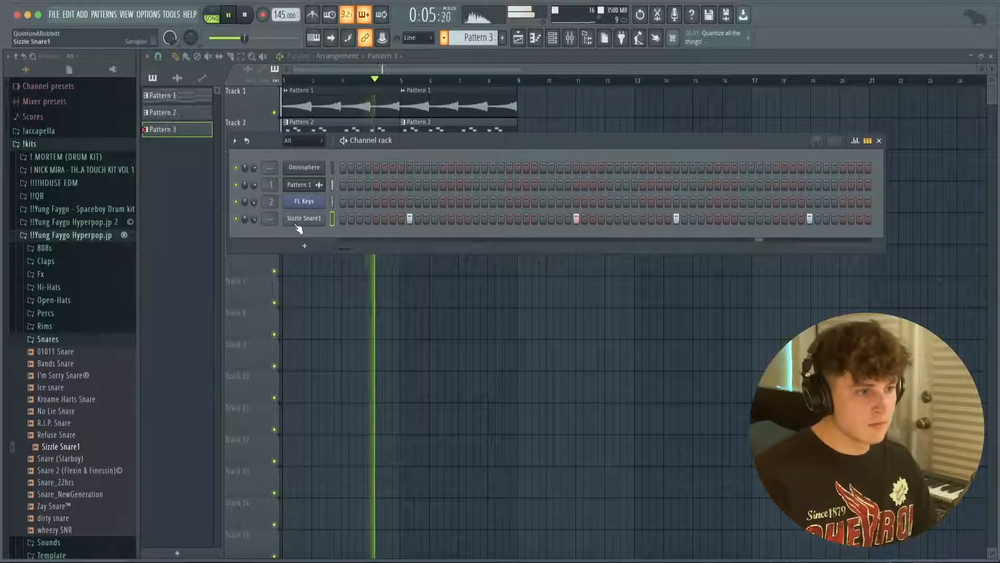
right_click(304, 218)
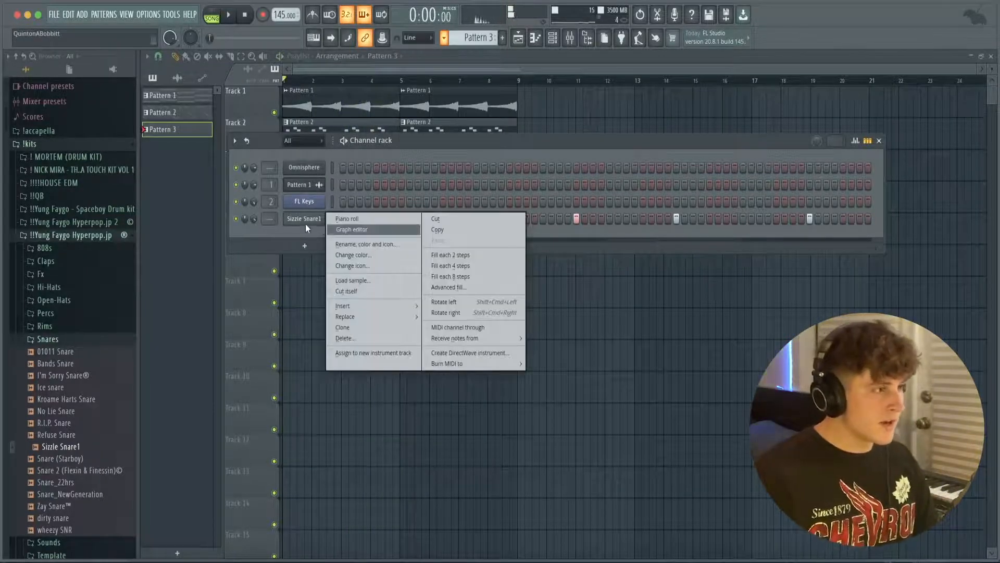
left_click(348, 219)
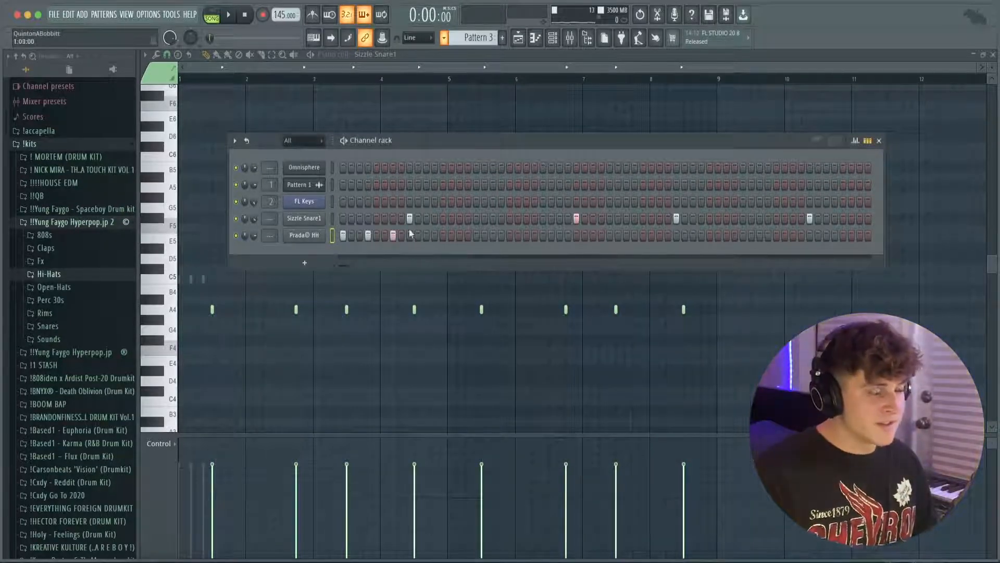
Step: Draw a rolling Prada HH hi-hat line across the loop and tweak its sampler playback setting
left_click(228, 14)
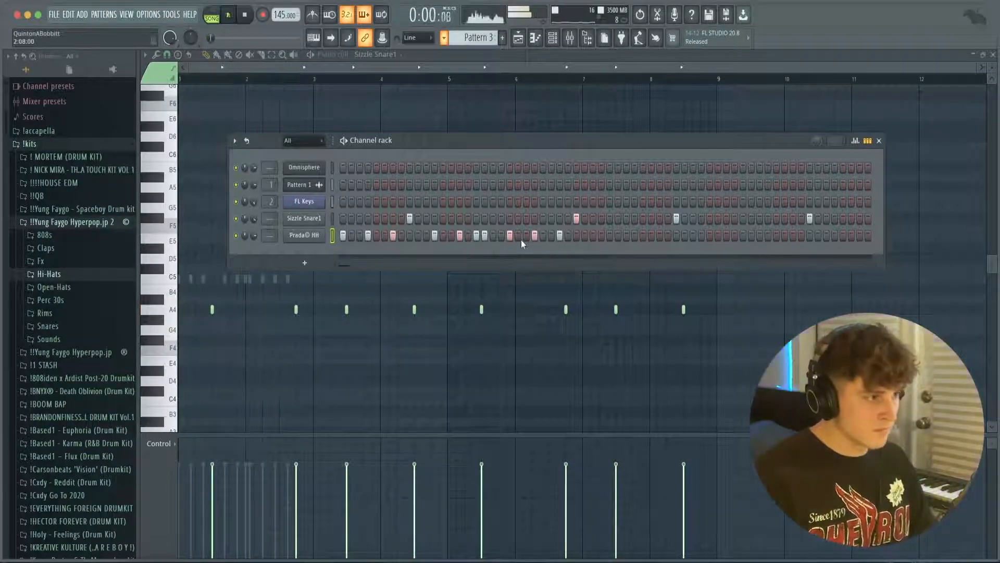
left_click(228, 13)
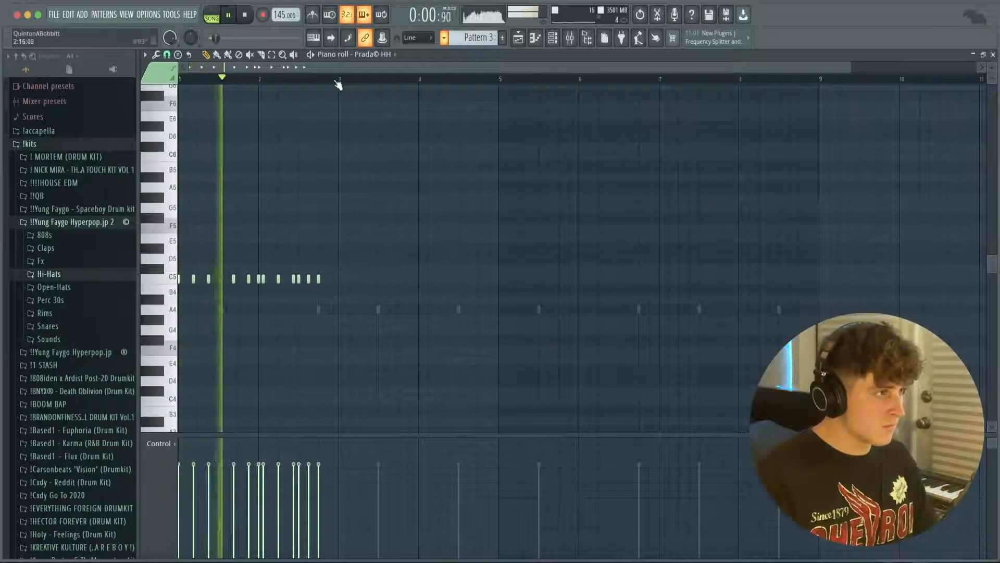
left_click(338, 279)
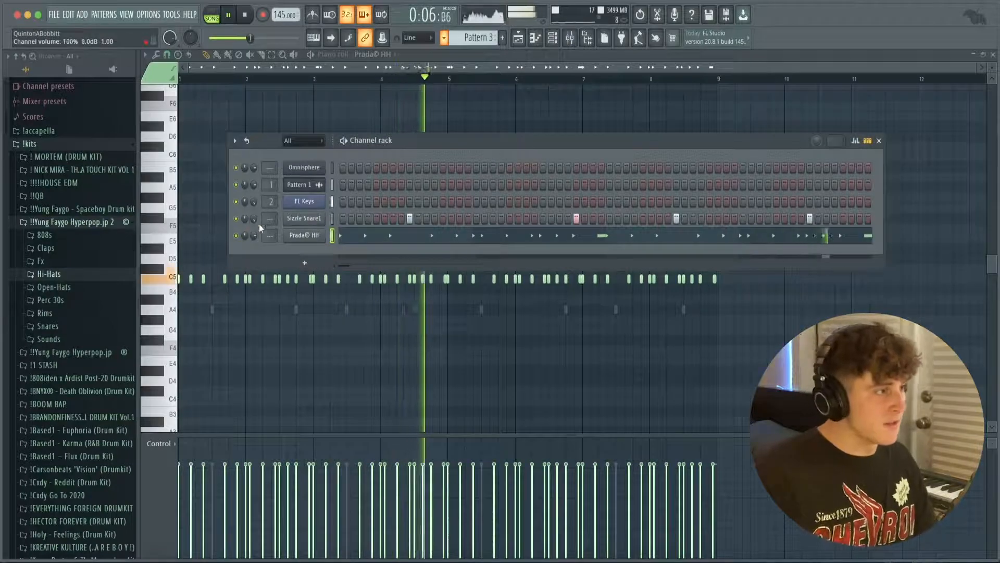
left_click(304, 218)
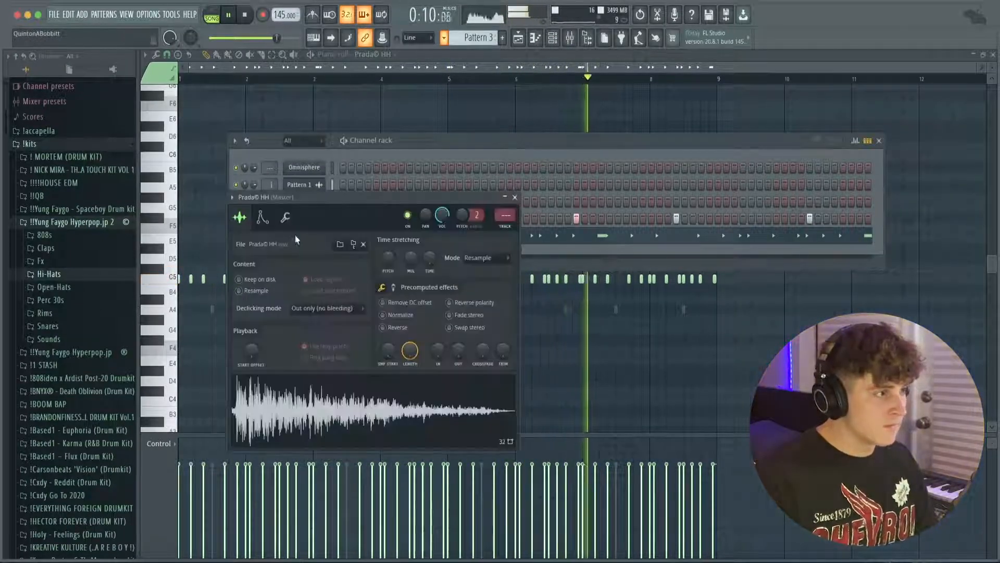
left_click_drag(458, 352, 458, 337)
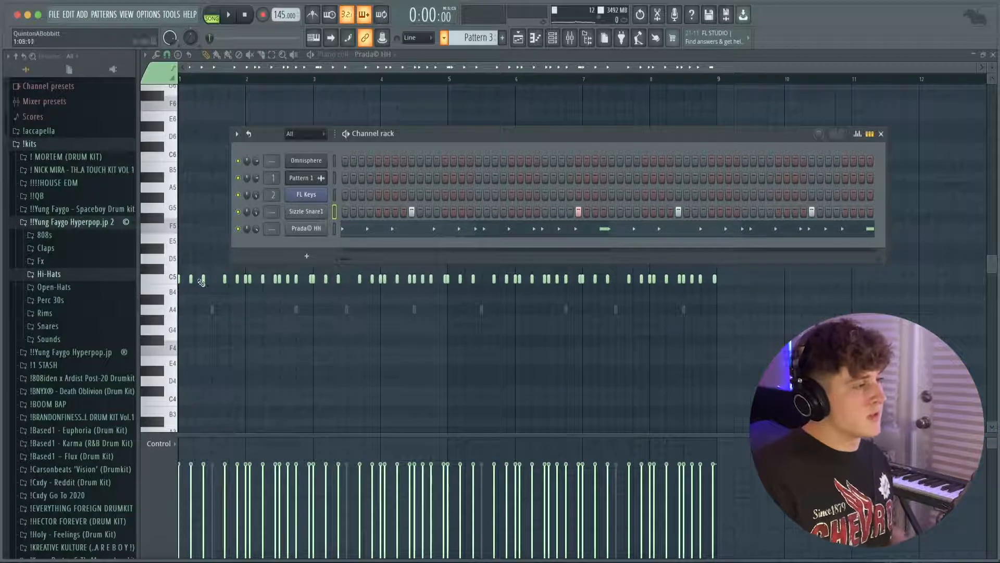
Step: Load Bans hat from the Hi-Hats folder and give it accented hits with adjusted velocities
left_click(49, 272)
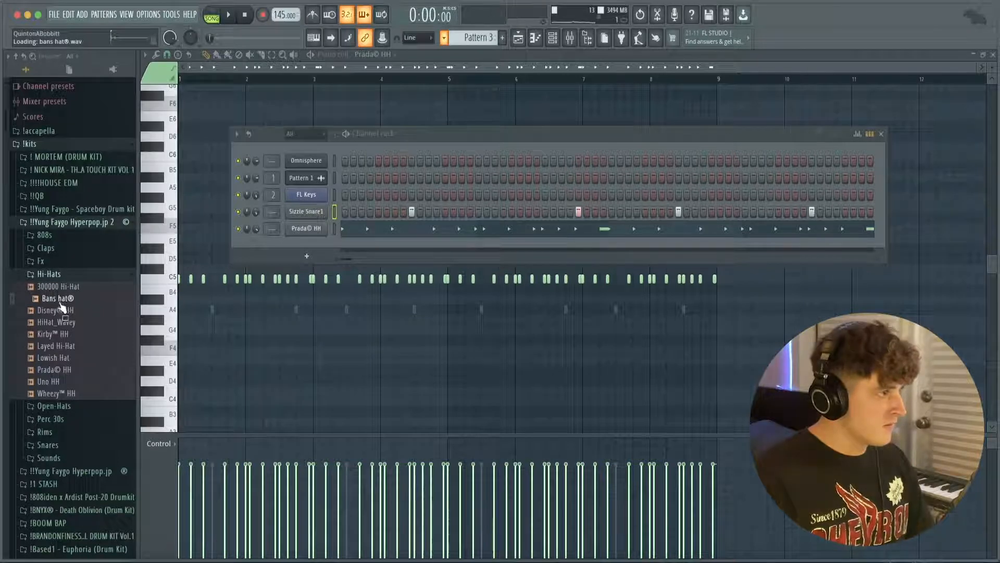
double_click(56, 298)
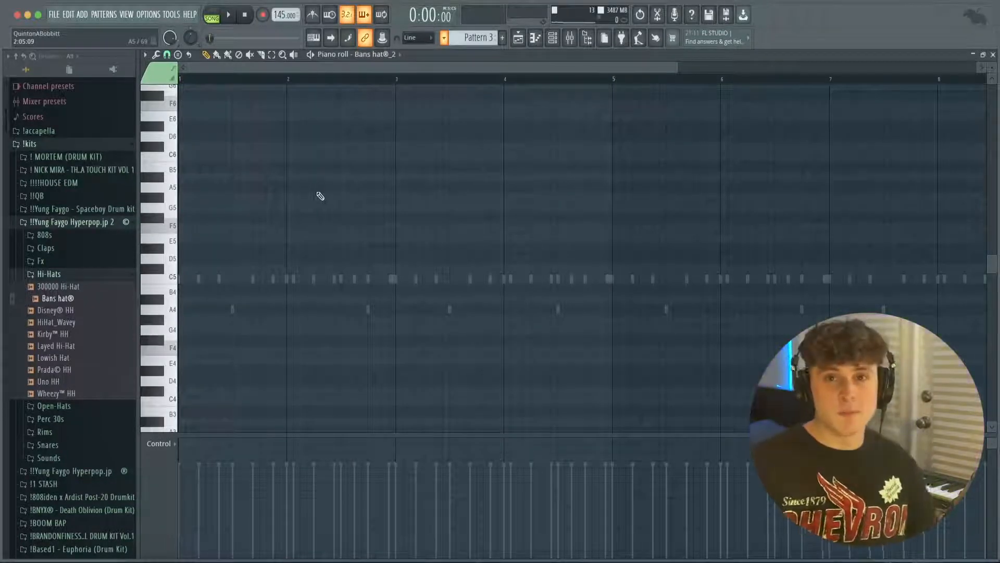
left_click(228, 14)
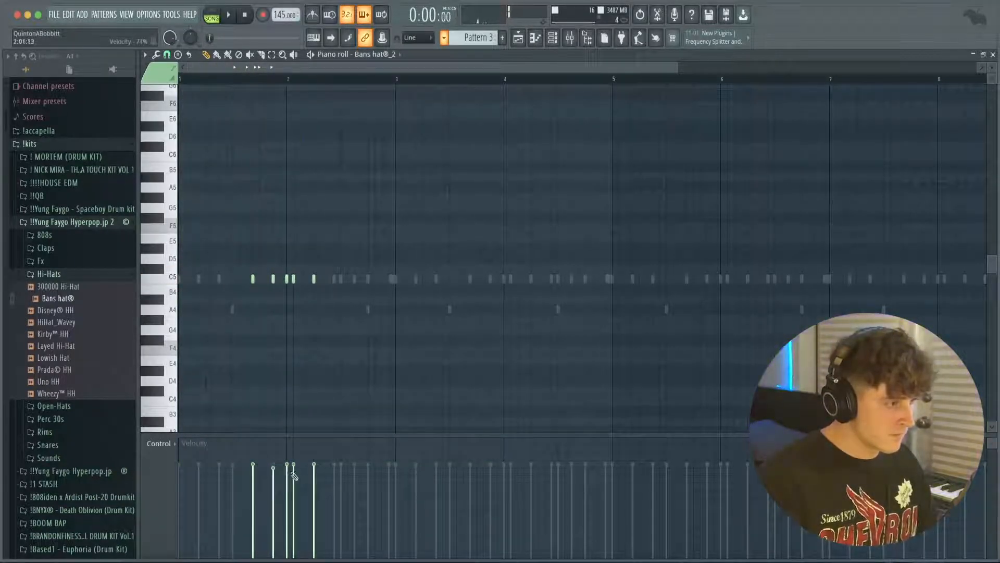
left_click(229, 13)
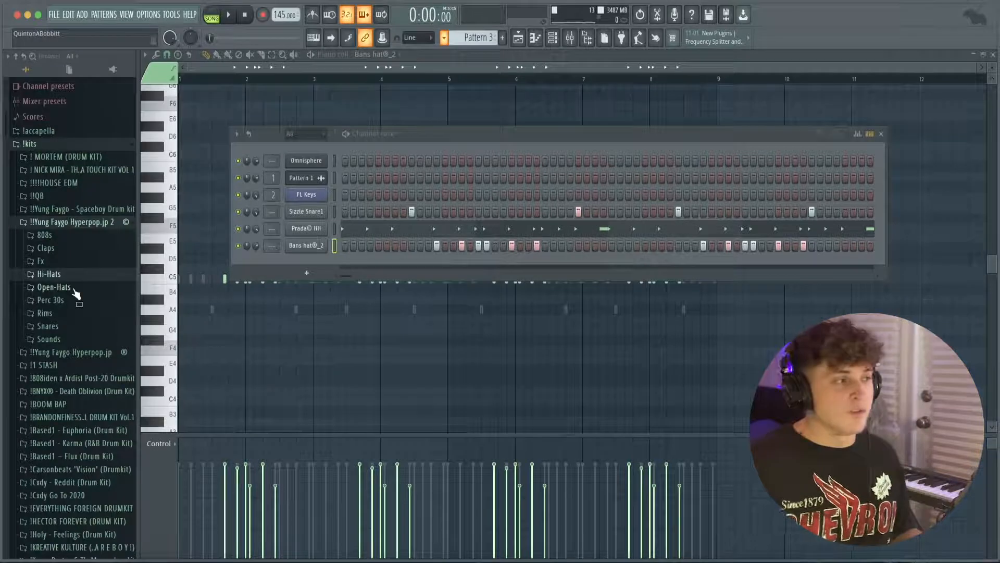
Step: Load the open-hat samples, enter slayer oh steps and bring its notes into the Piano roll
left_click(53, 287)
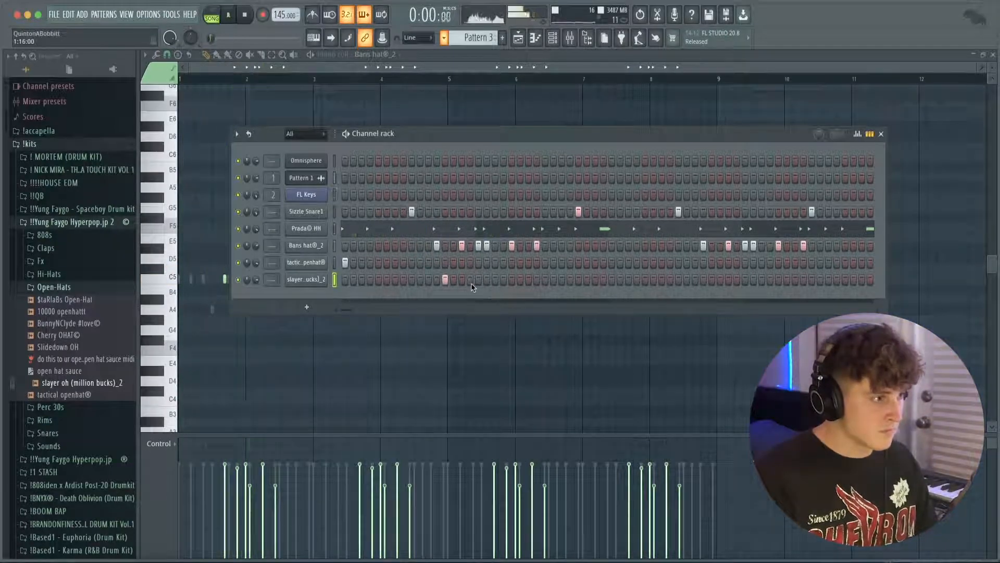
left_click(228, 14)
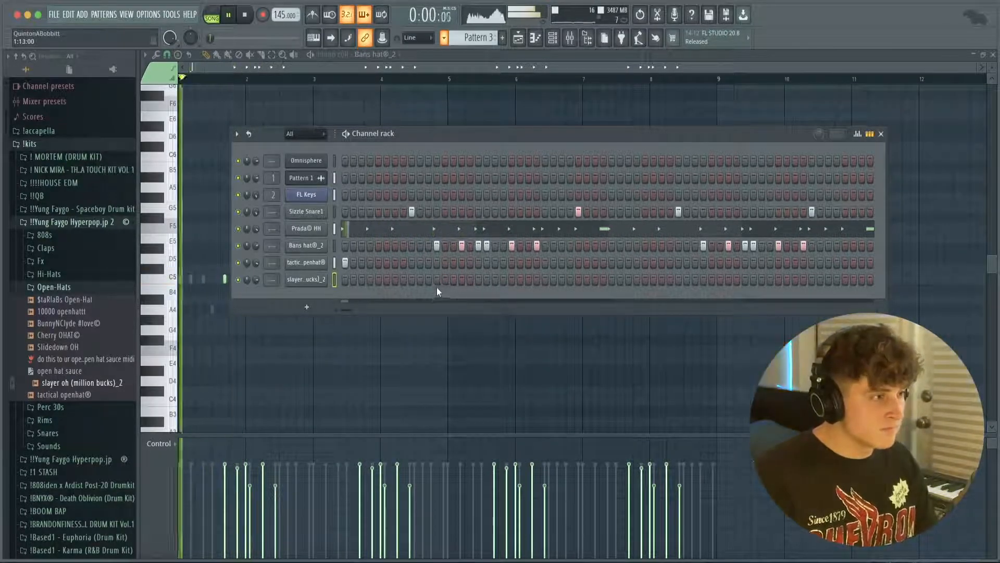
left_click(228, 15)
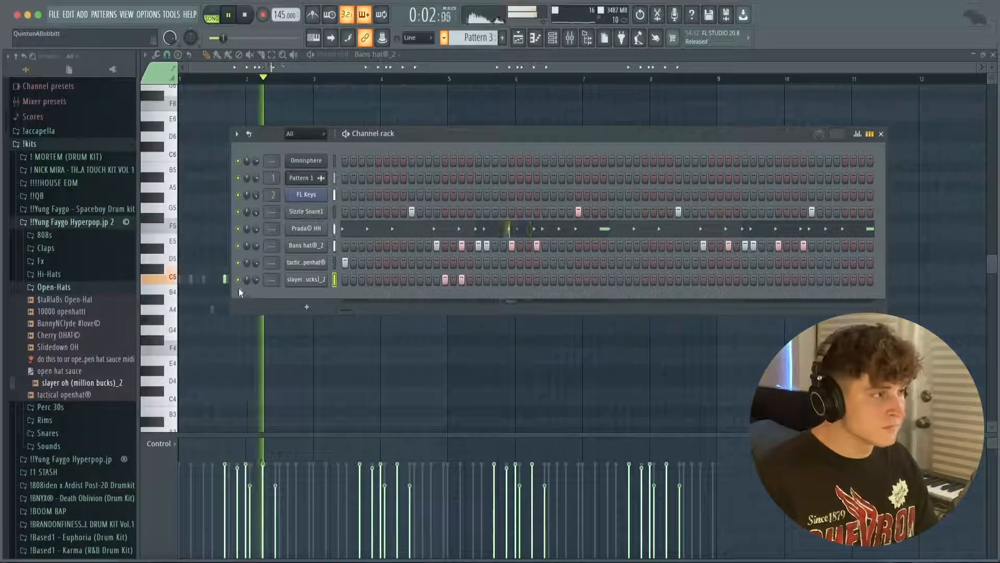
right_click(305, 279)
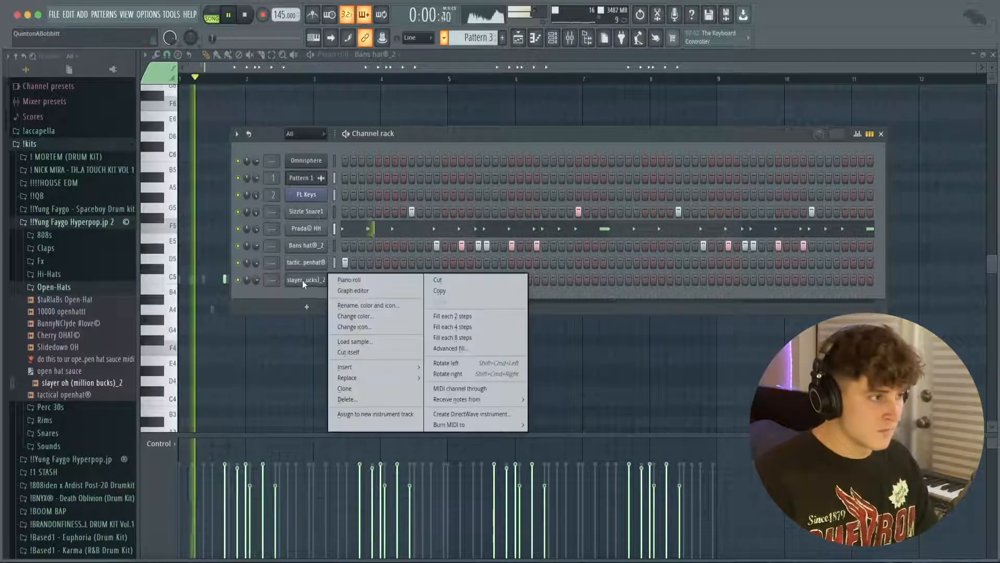
left_click(349, 279)
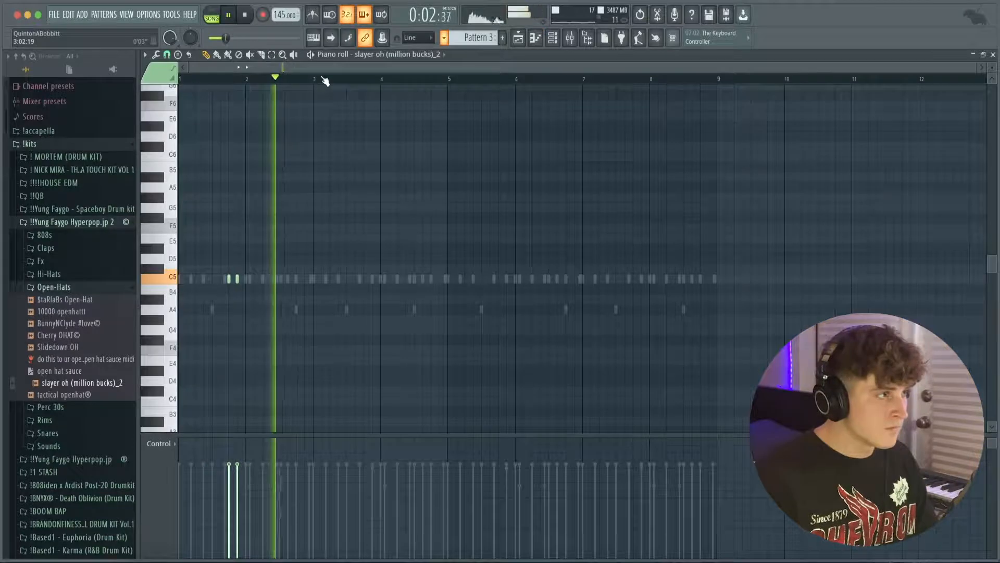
Step: Loop a short bar range and place sparse tactical openhat notes
left_click_drag(325, 78, 447, 78)
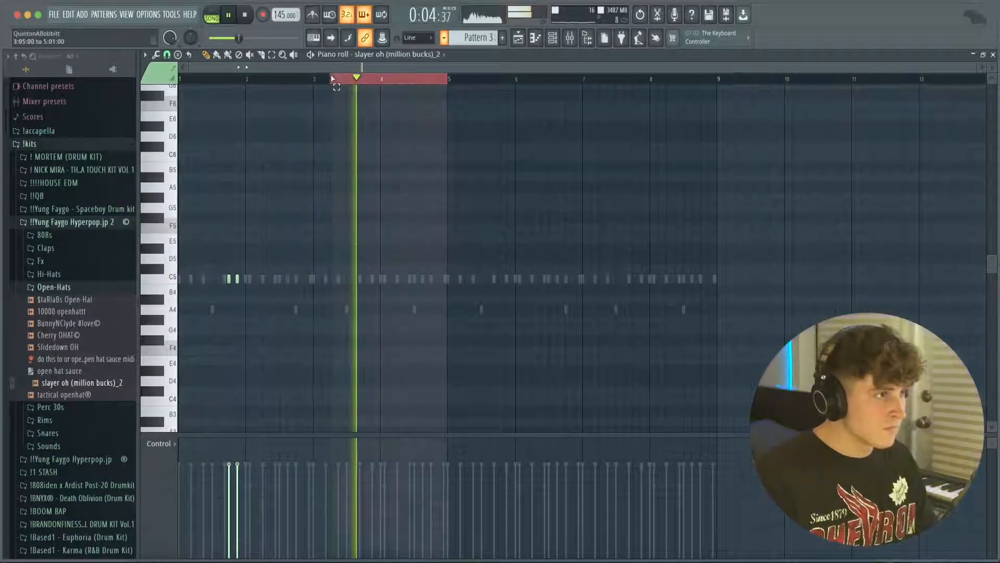
left_click(81, 394)
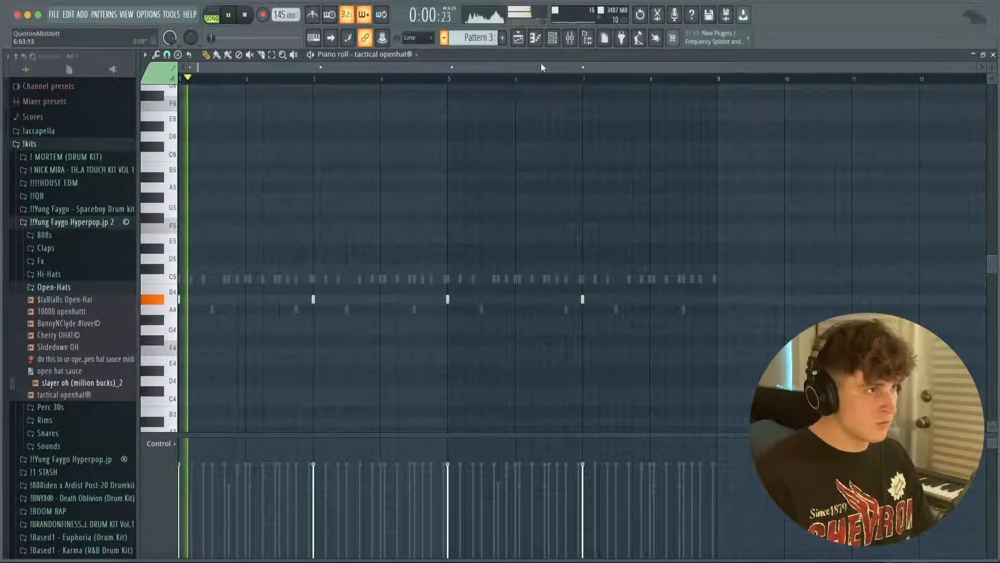
left_click(552, 37)
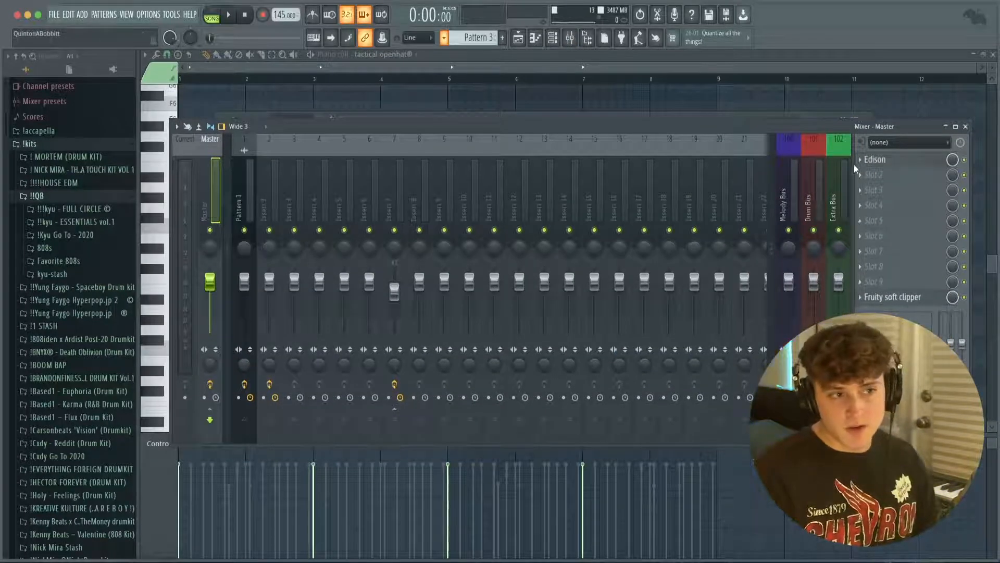
Step: Bring up the Mixer showing the project's insert tracks
left_click(569, 37)
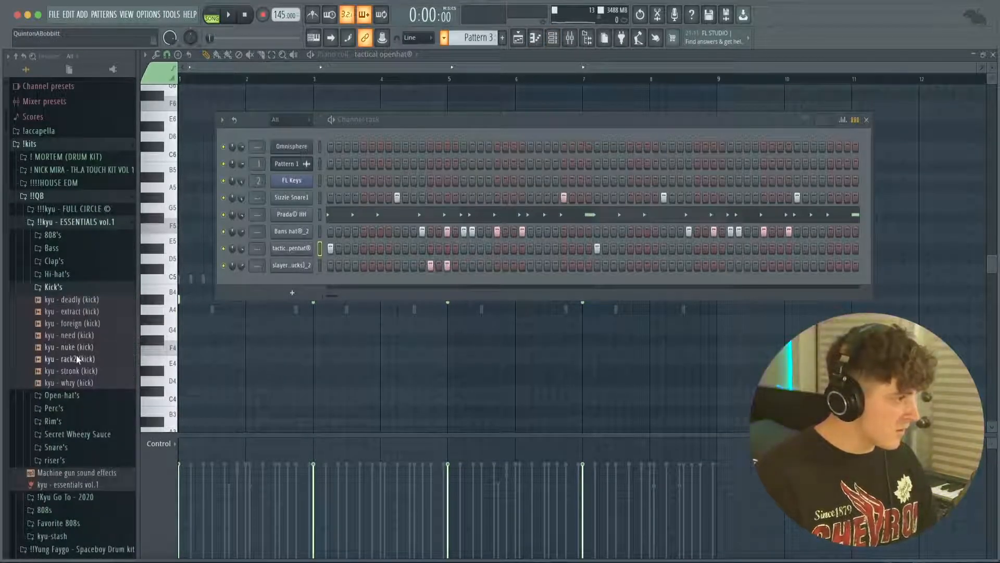
Step: Add kyu - nuke (kick) as a new channel below FL Keys with a first hit
left_click_drag(72, 346, 319, 216)
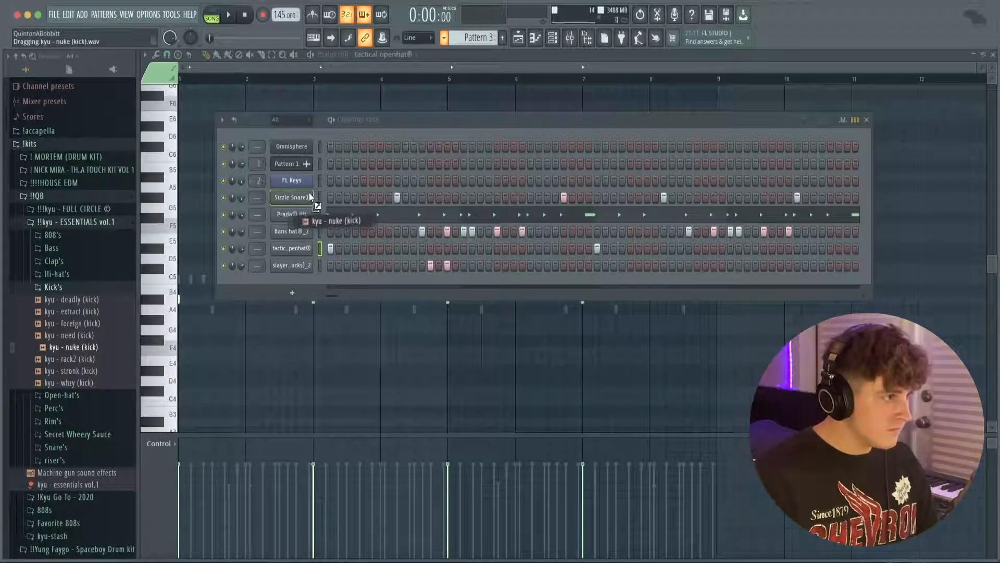
left_click_drag(73, 346, 330, 197)
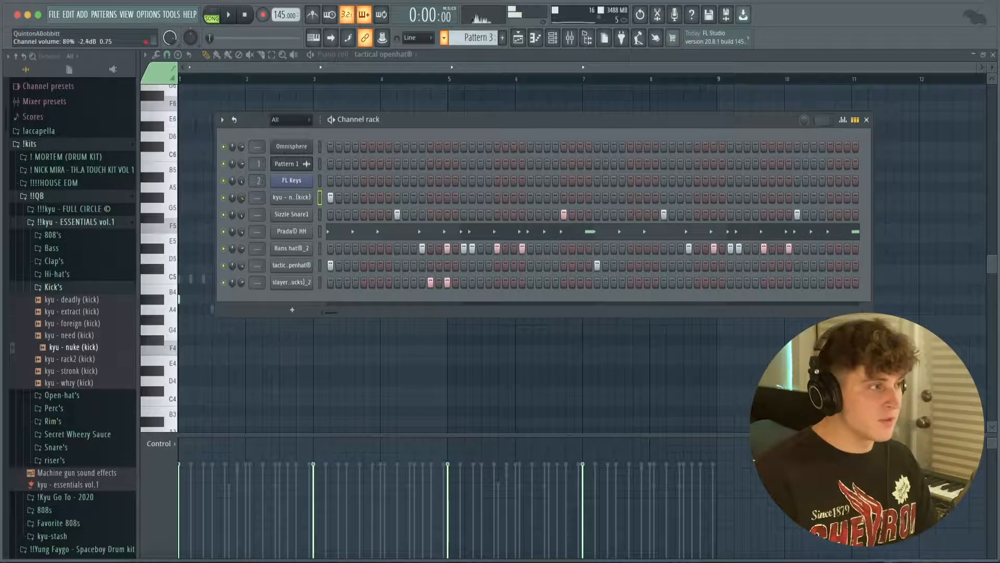
left_click(228, 14)
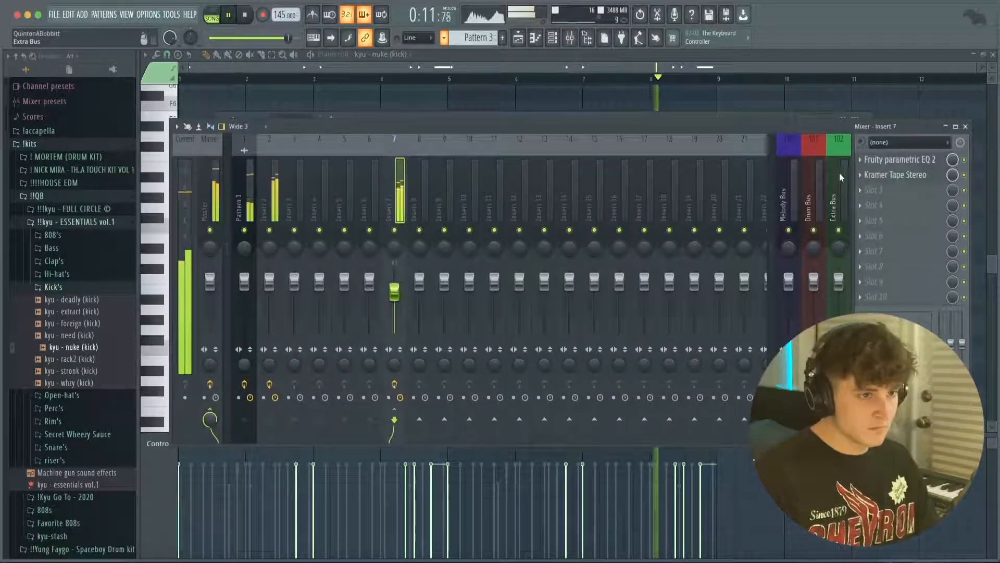
Step: Hide the mixer, fill out the nuke kick pattern and browse to the 808s folder
left_click(899, 159)
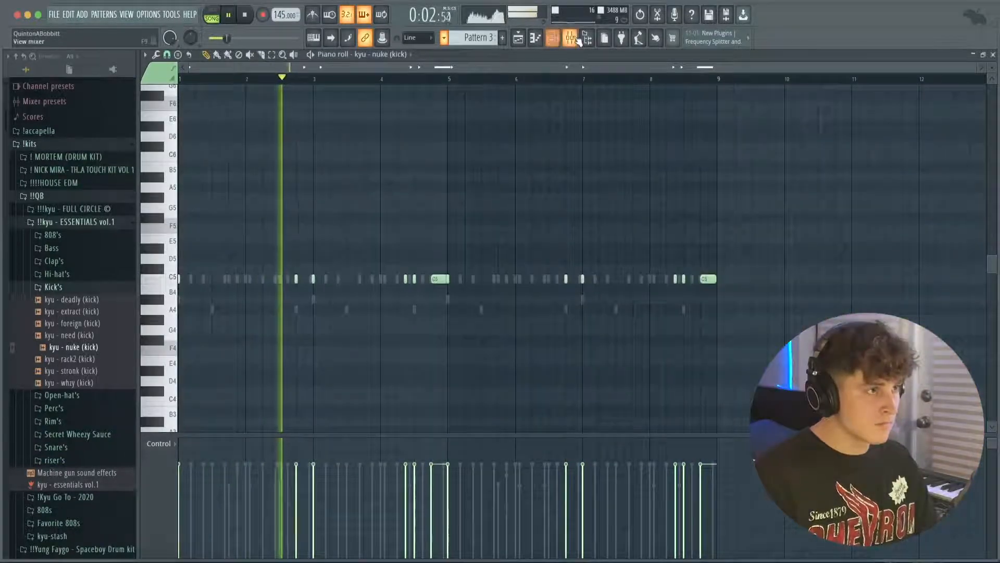
left_click(570, 38)
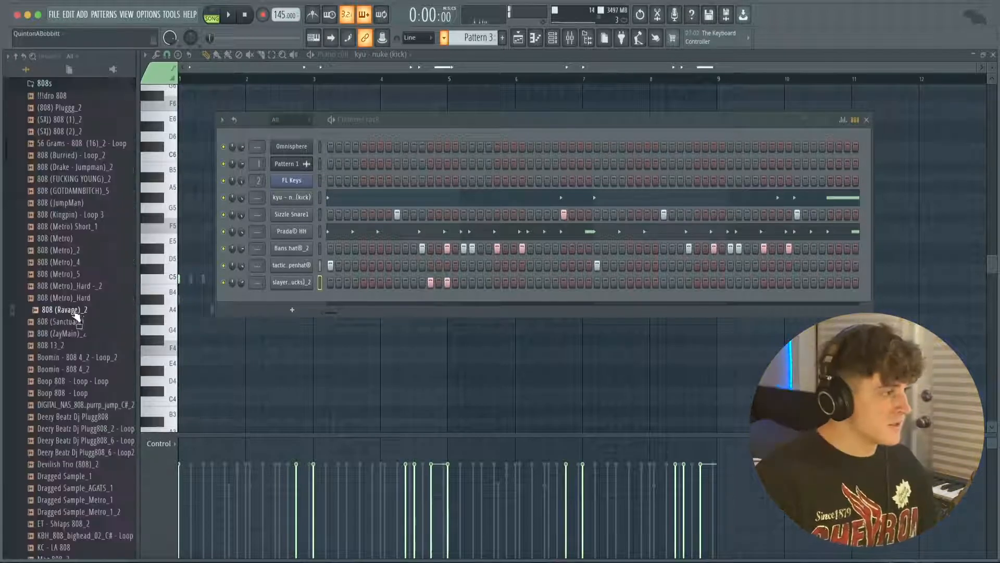
Step: Drop 808 (Ravage)_2 into the channel rack below the kick and dismiss its sampler window
left_click_drag(65, 309, 303, 312)
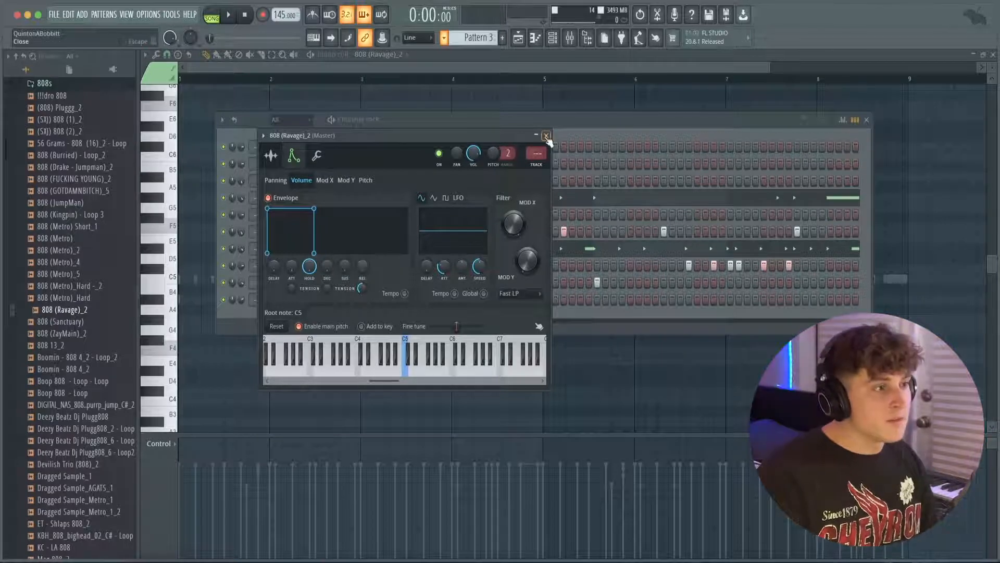
left_click(545, 135)
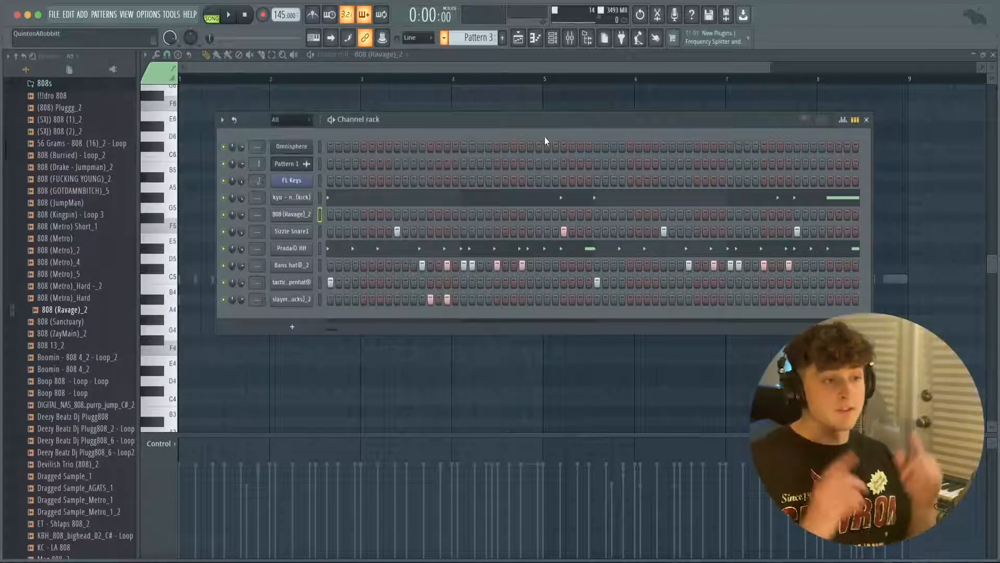
Step: In the 808 piano roll, place an F5 note at bar 1 and lengthen it into a held note
right_click(290, 214)
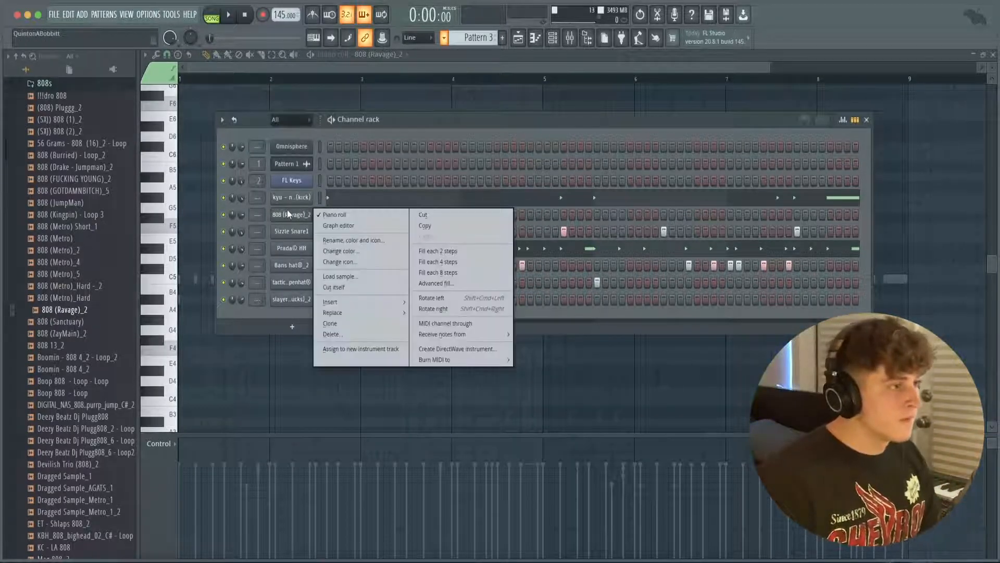
left_click(334, 214)
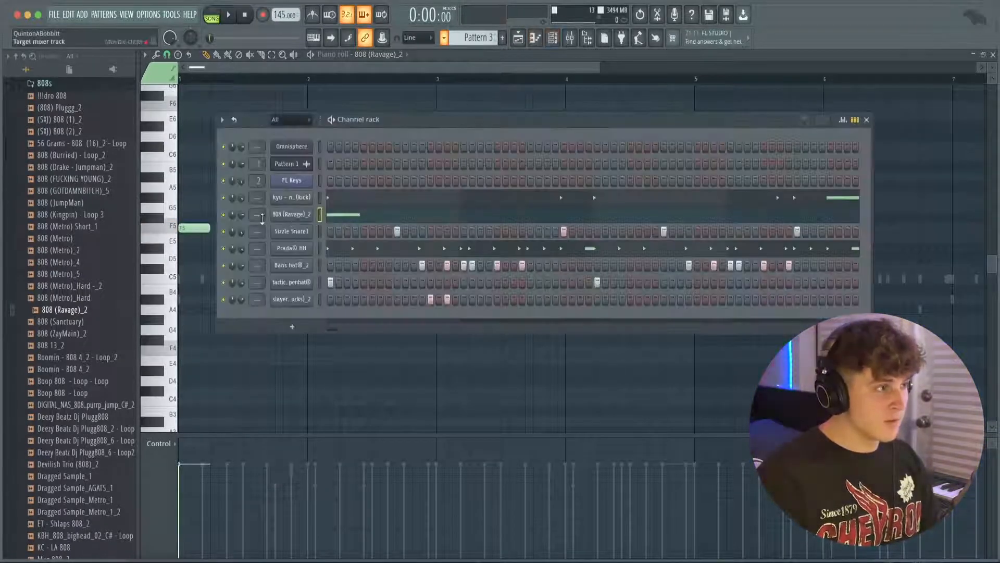
left_click(866, 119)
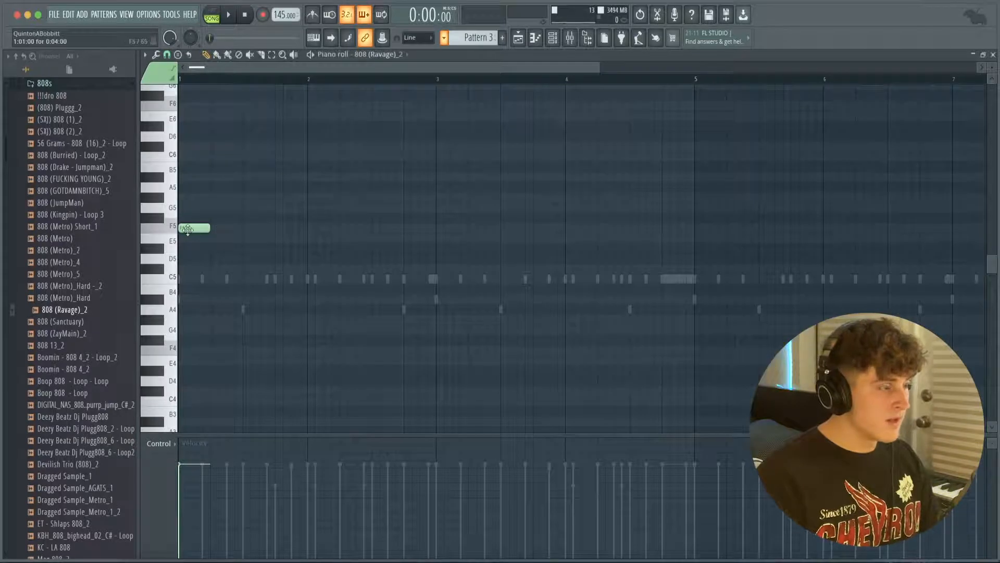
left_click_drag(205, 228, 241, 228)
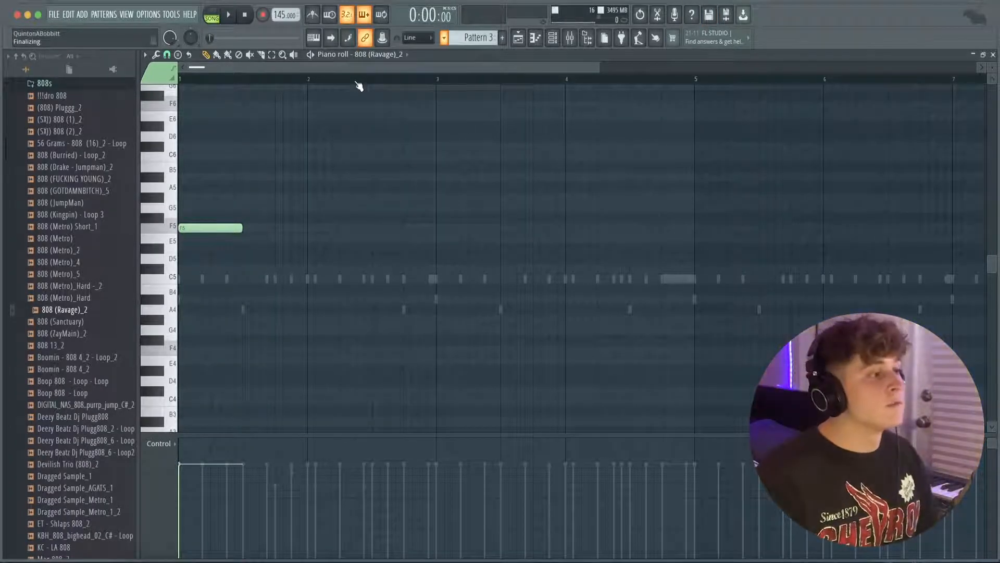
left_click(228, 15)
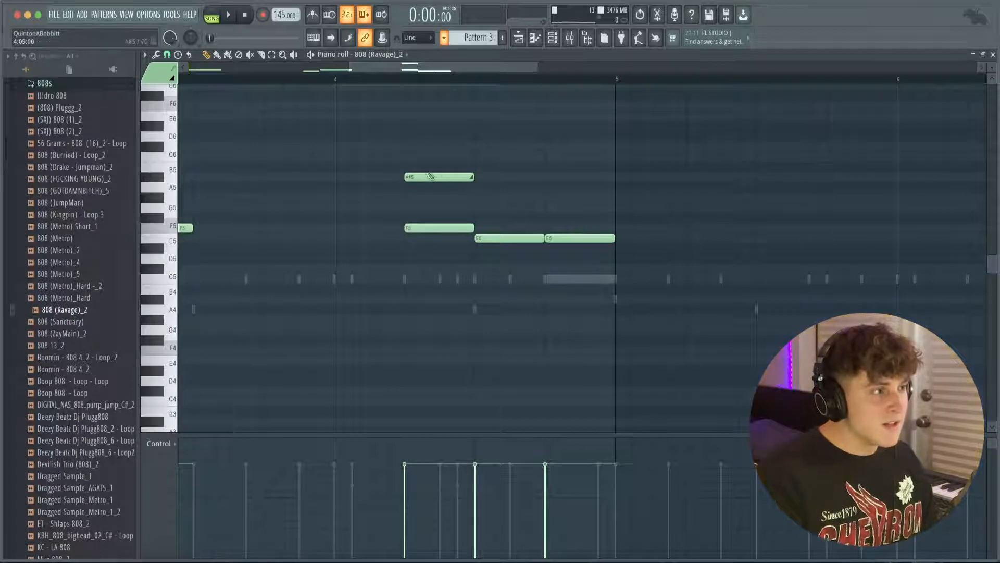
Step: Around bar 4, drop an extra note to G4, remove an E5, and hold the F5 past bar 5 under a short F6
left_click(439, 177)
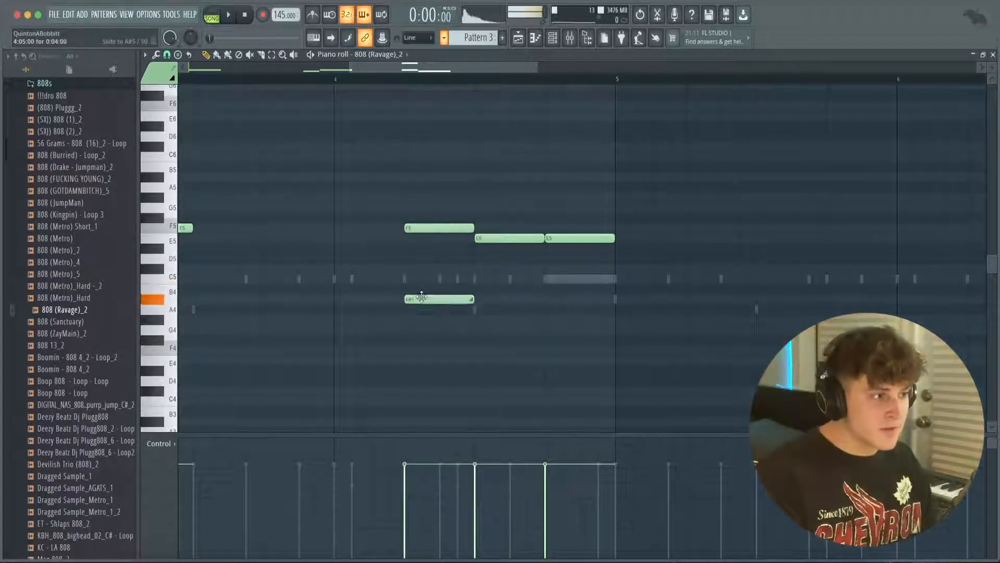
left_click_drag(439, 299, 438, 310)
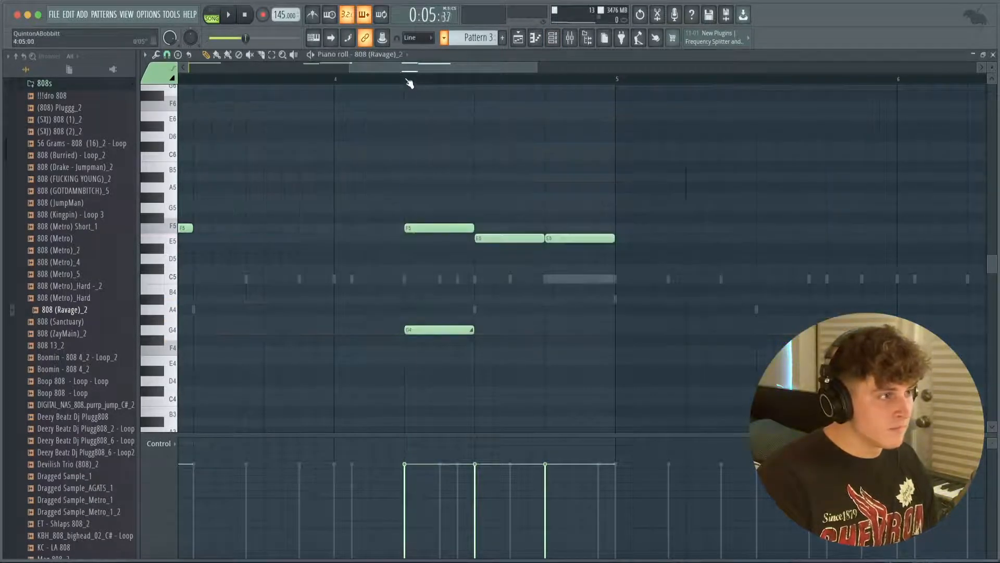
left_click(228, 14)
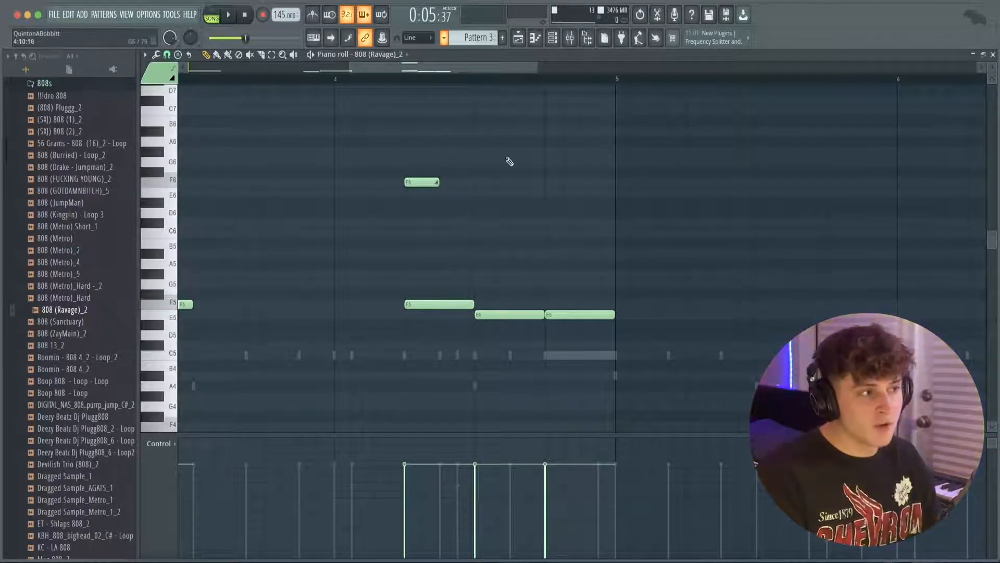
left_click(228, 14)
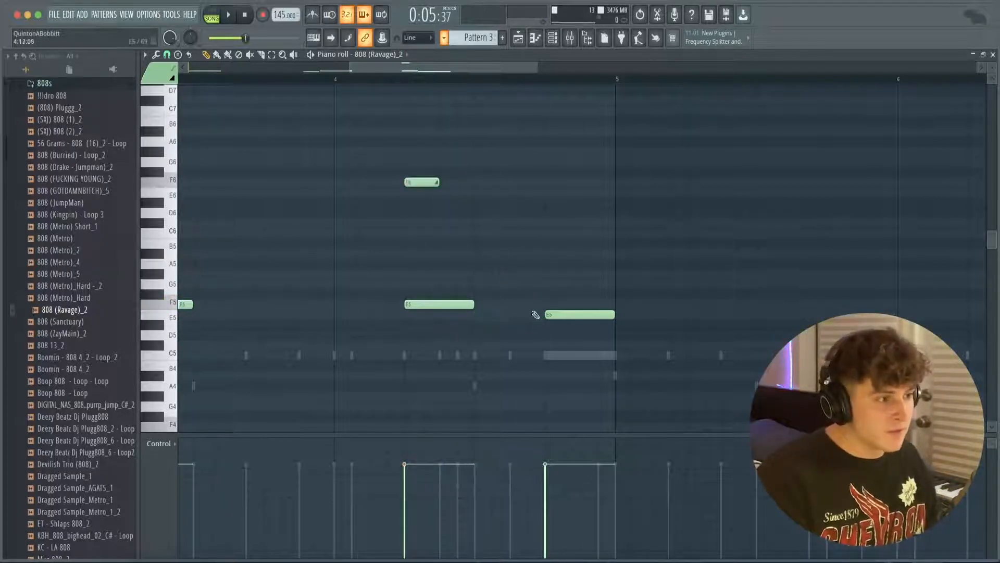
left_click_drag(472, 303, 877, 303)
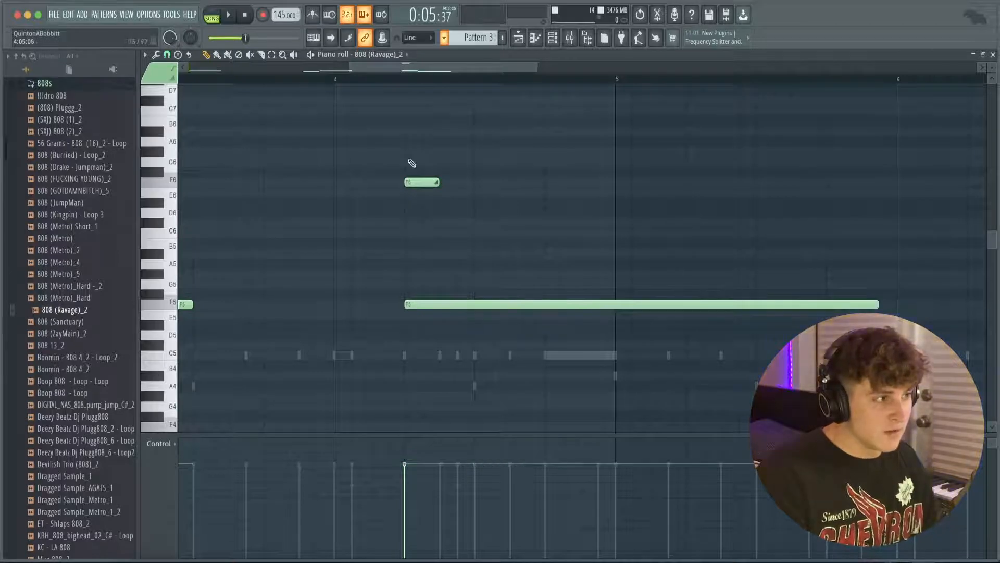
left_click(228, 14)
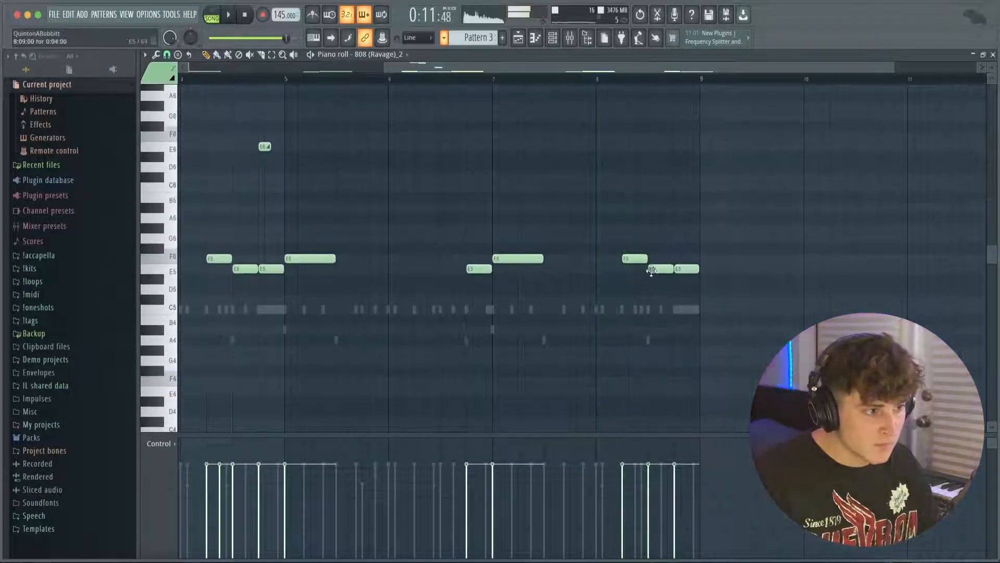
Step: Add a quick E5 roll near bar 9, audition the full 808 pattern, and return to the channel rack
left_click(229, 14)
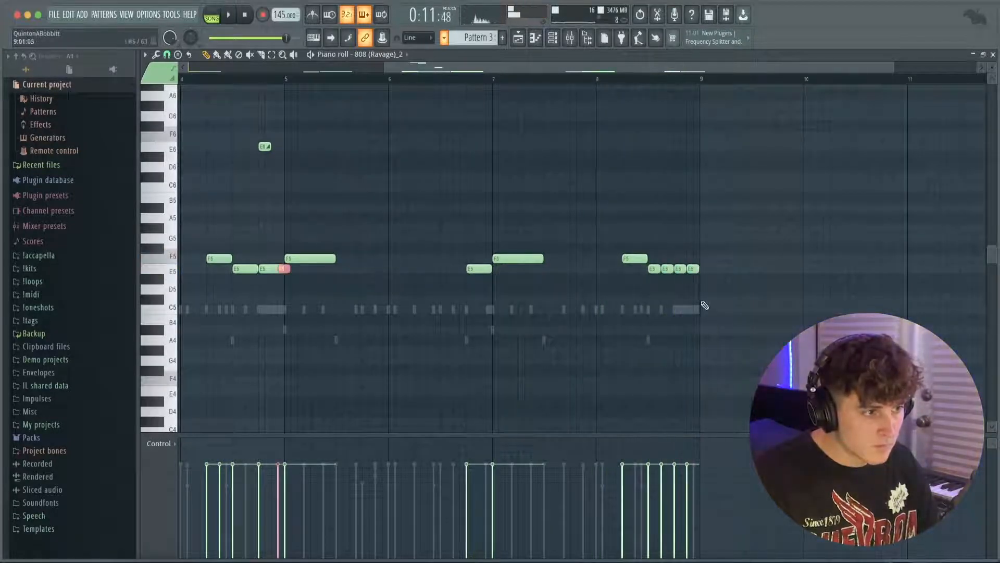
left_click(228, 14)
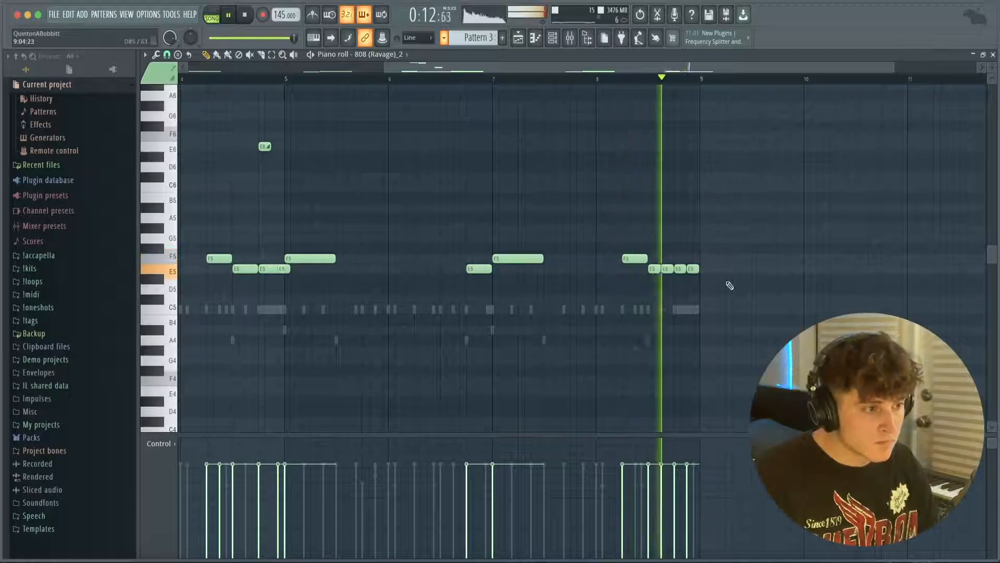
left_click(245, 13)
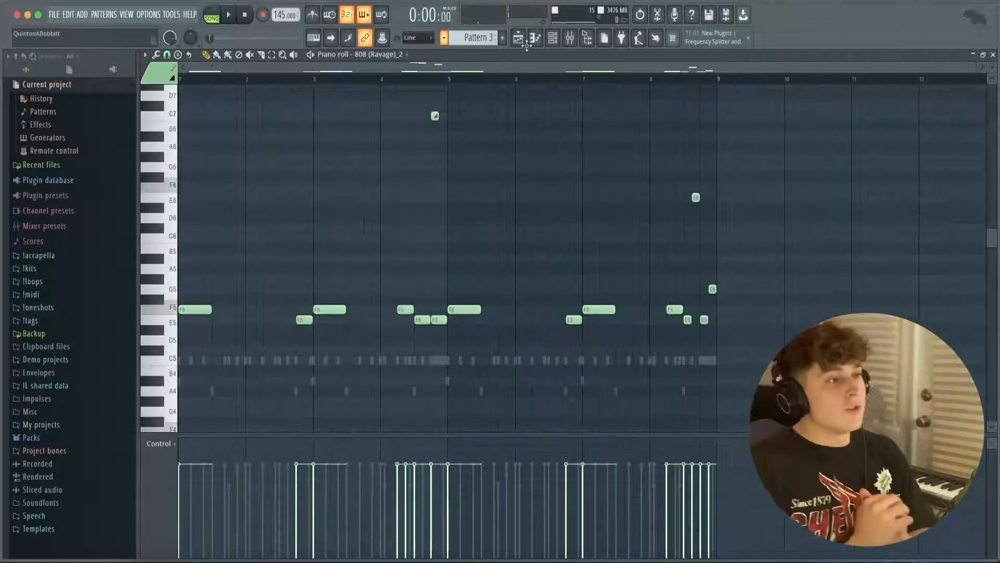
left_click(552, 38)
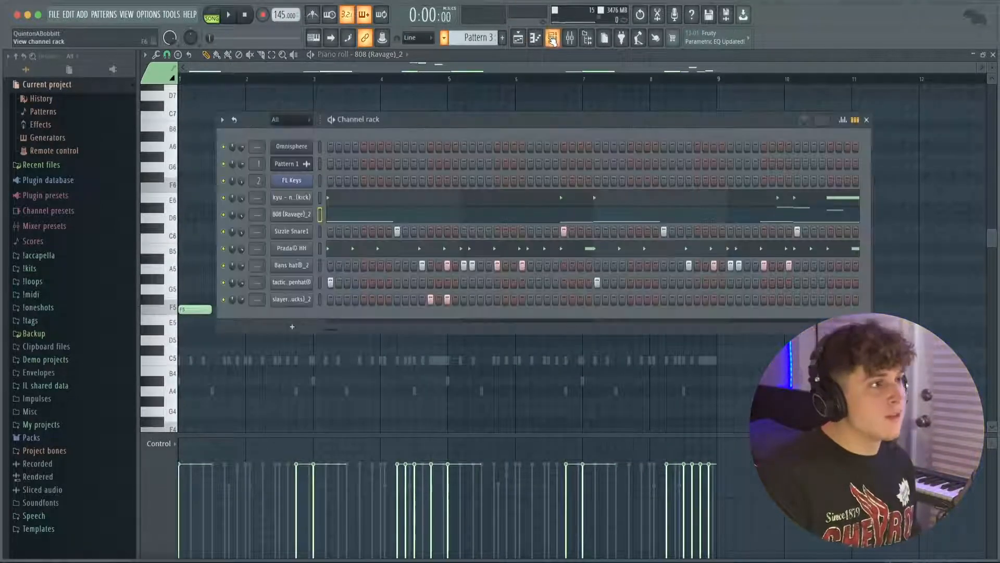
Step: Load Arcade from the plugin list as a new channel-rack instrument
left_click(535, 37)
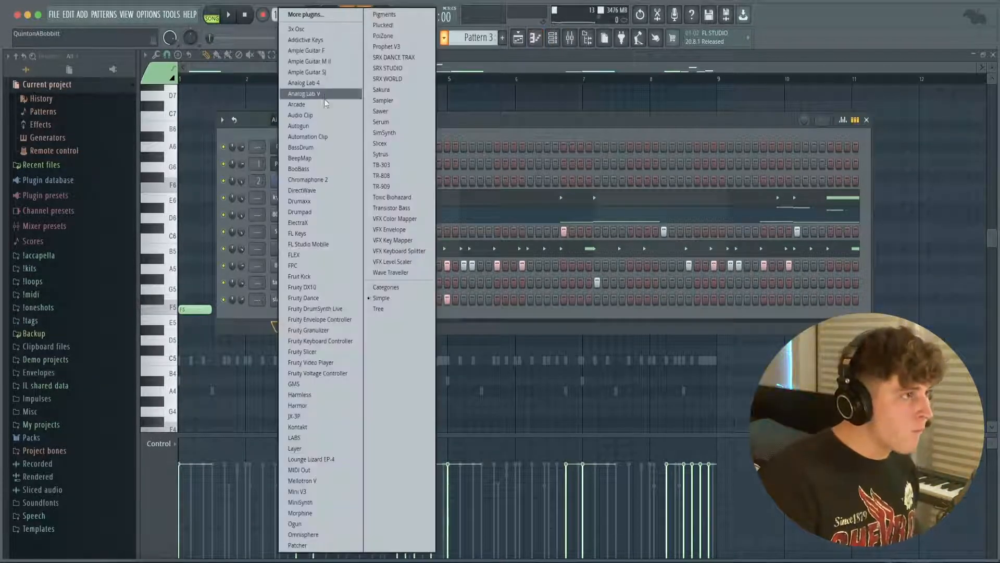
left_click(295, 104)
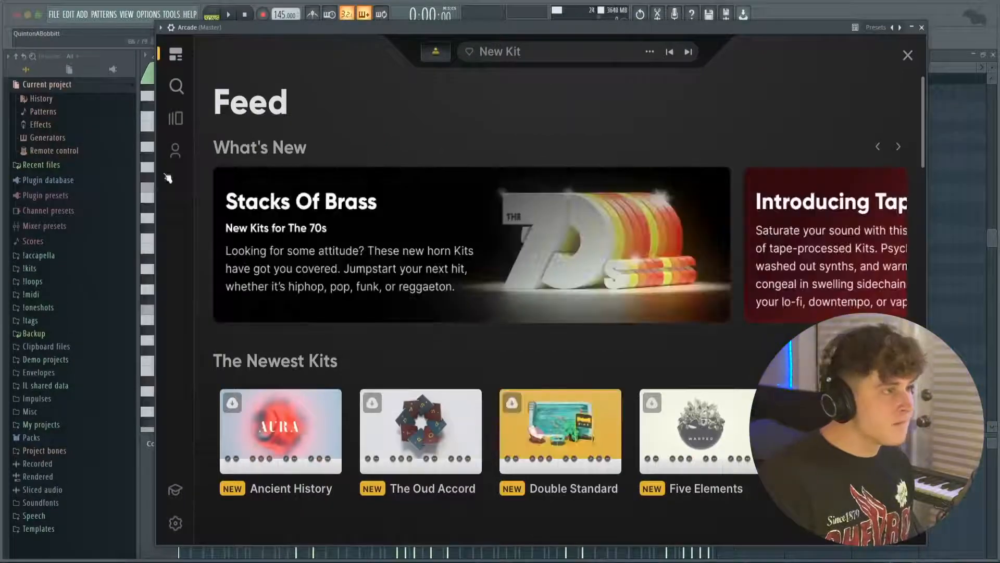
mouse_move(175, 118)
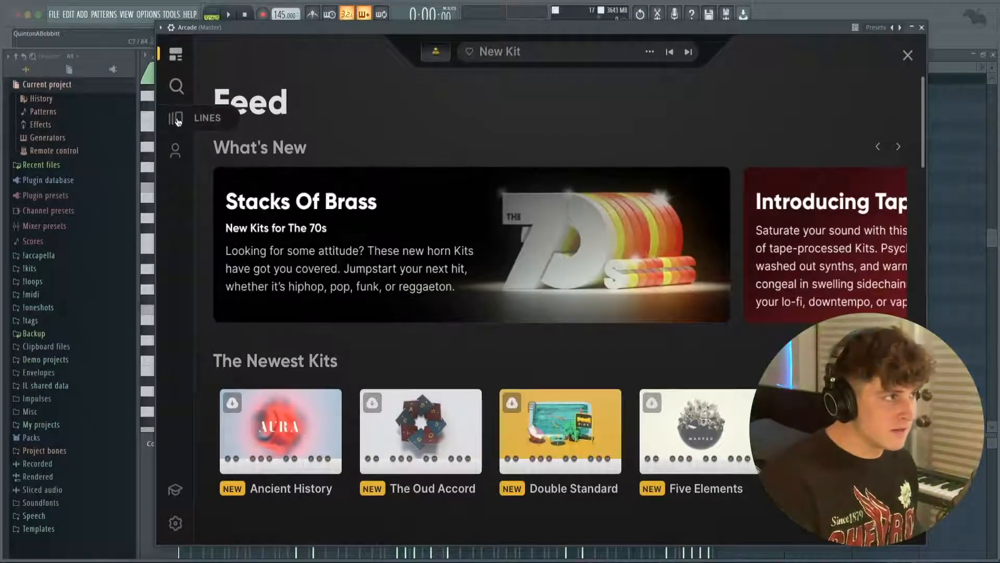
Step: Scroll Arcade's kit list and load Distant Voices (Winter Sun preset, E minor)
scroll("down", 3)
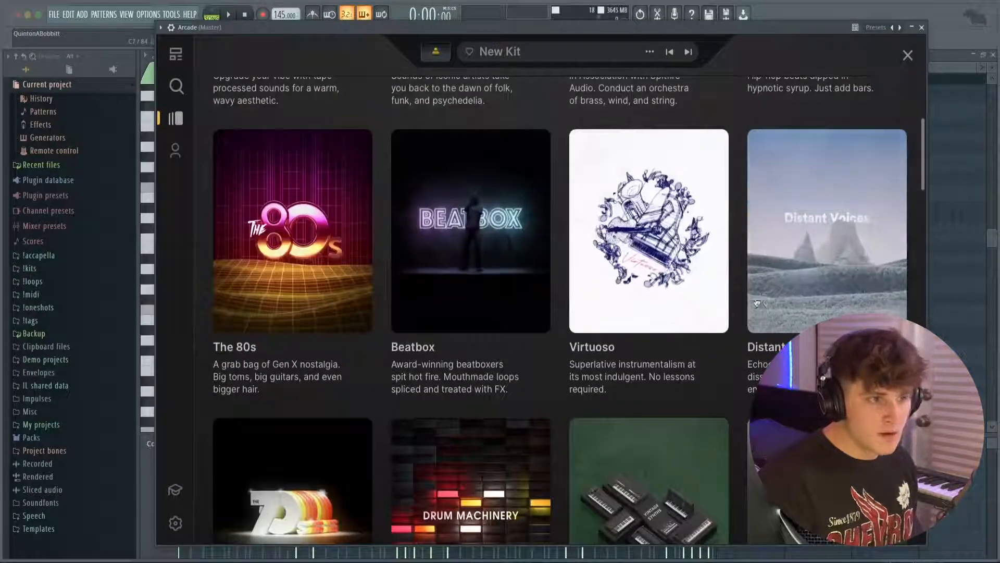
scroll("down", 3)
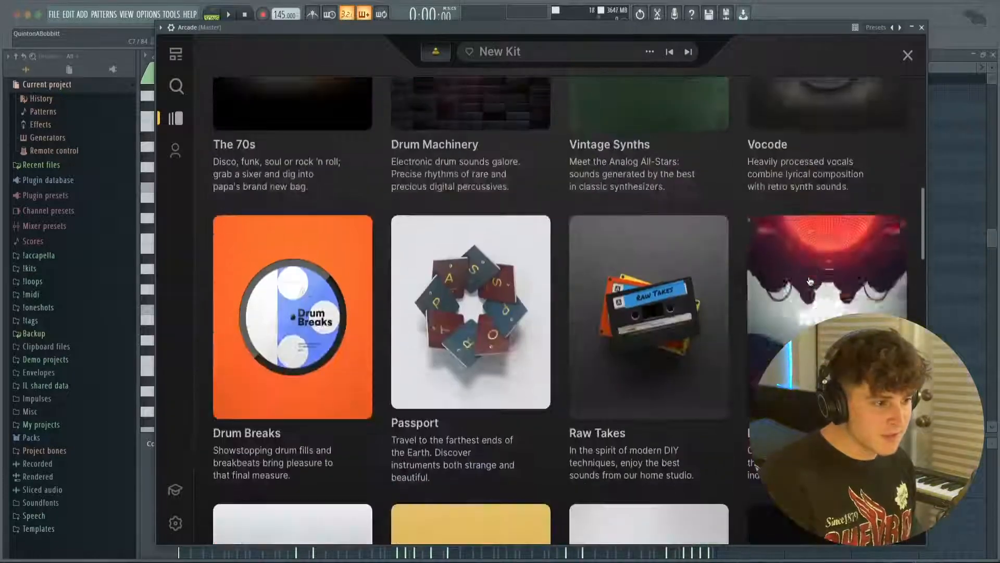
scroll("down", 3)
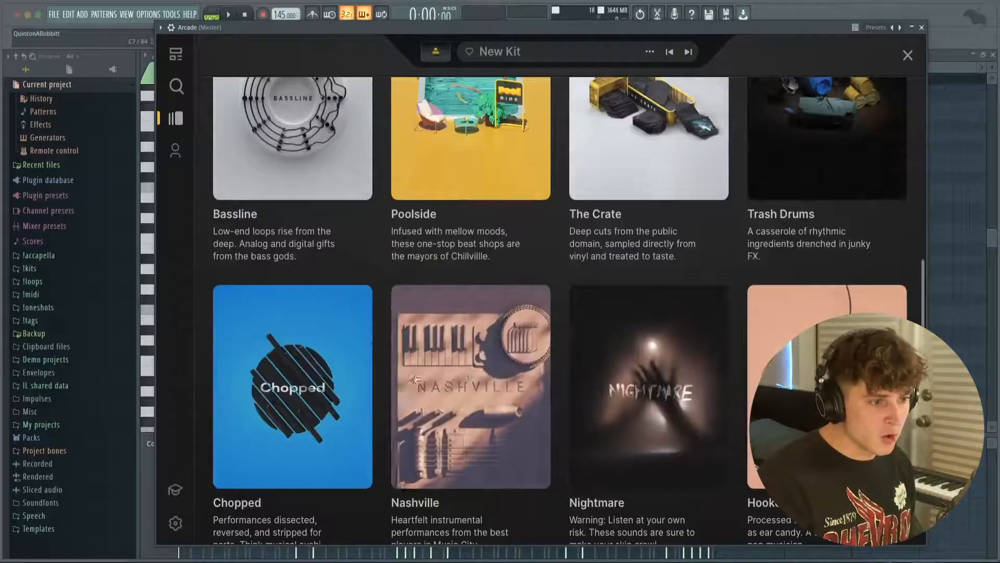
left_click(907, 56)
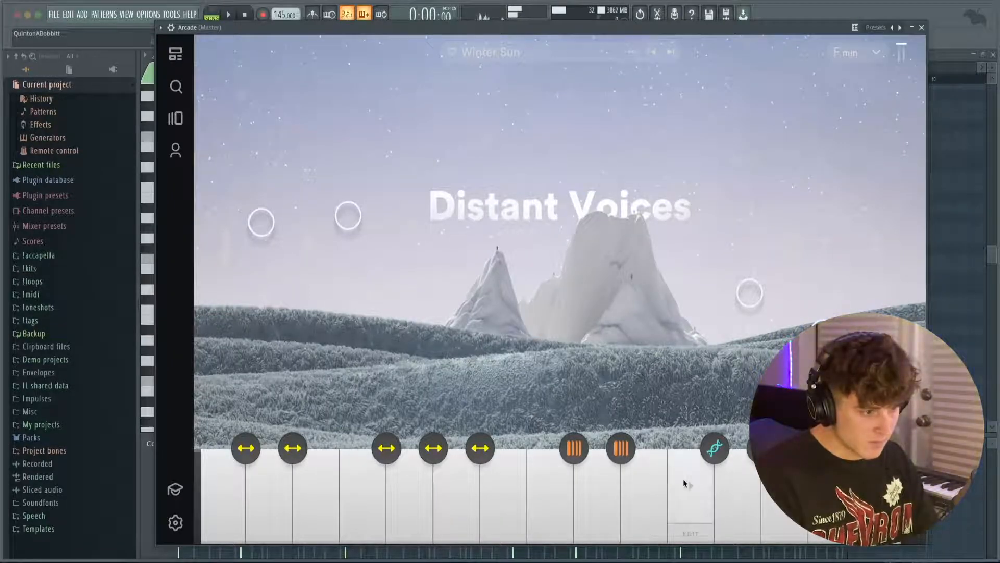
mouse_move(691, 491)
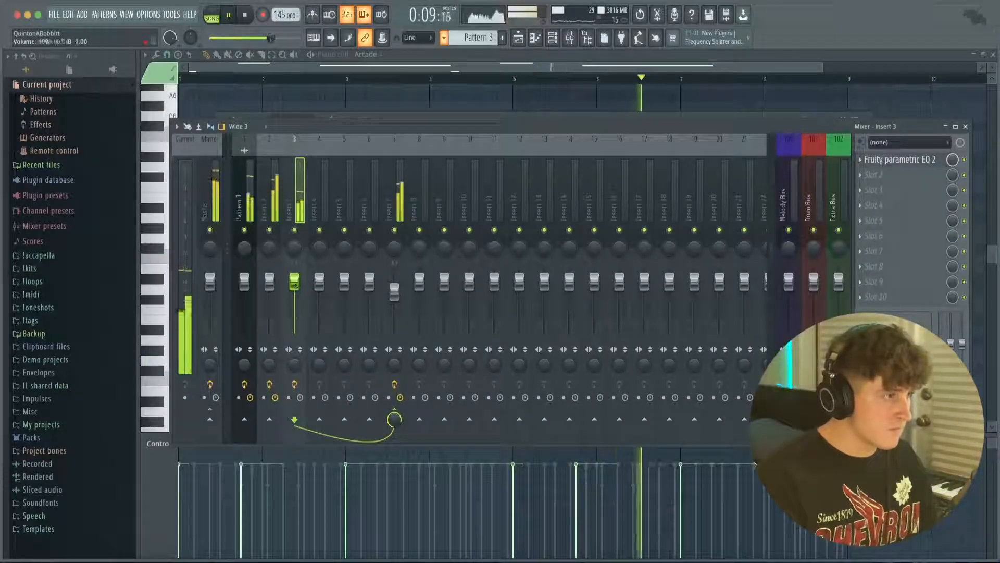
Step: Close the mixer and duplicate the keys, Arcade, kick, 808 and drum block out to about bar 49
left_click(209, 192)
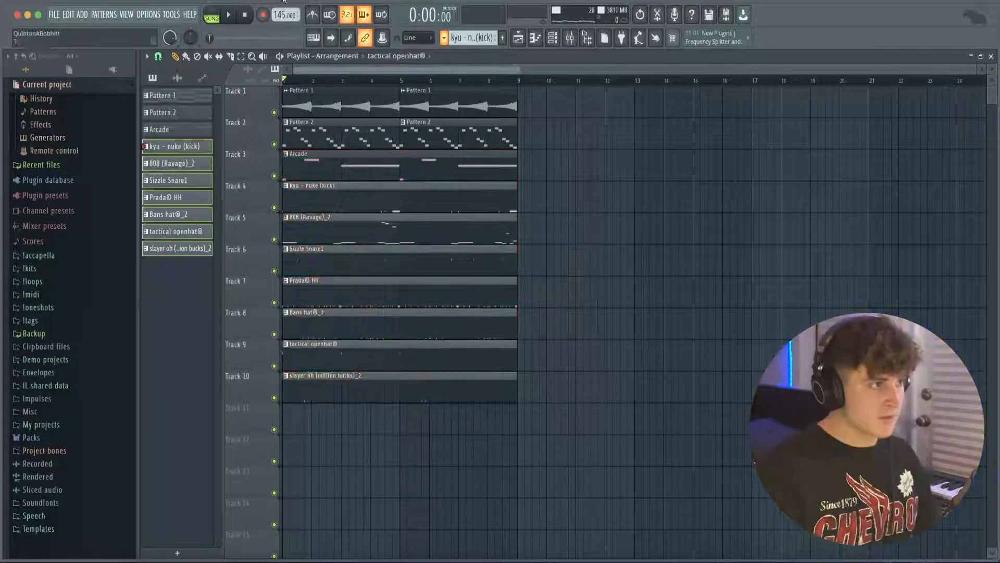
left_click(228, 15)
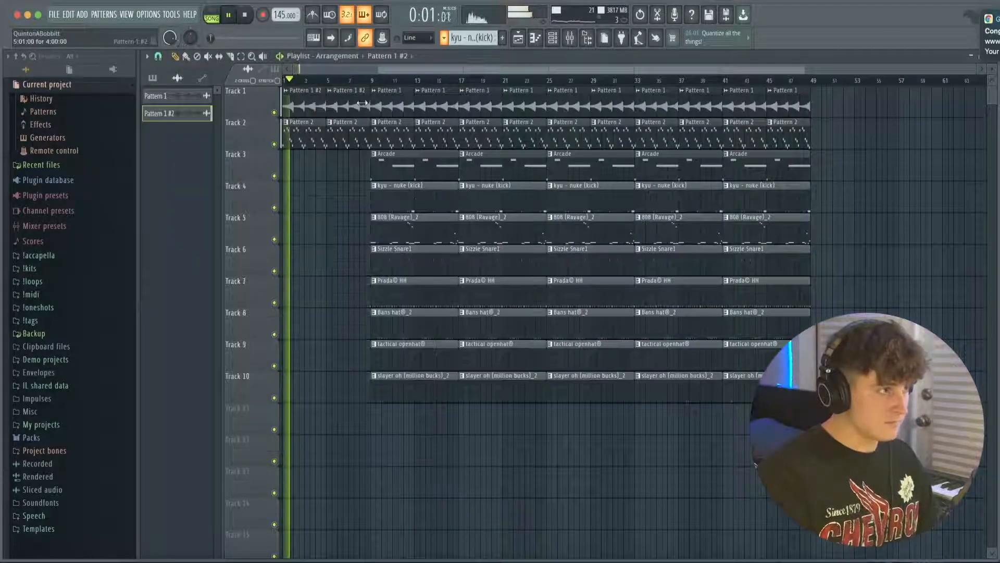